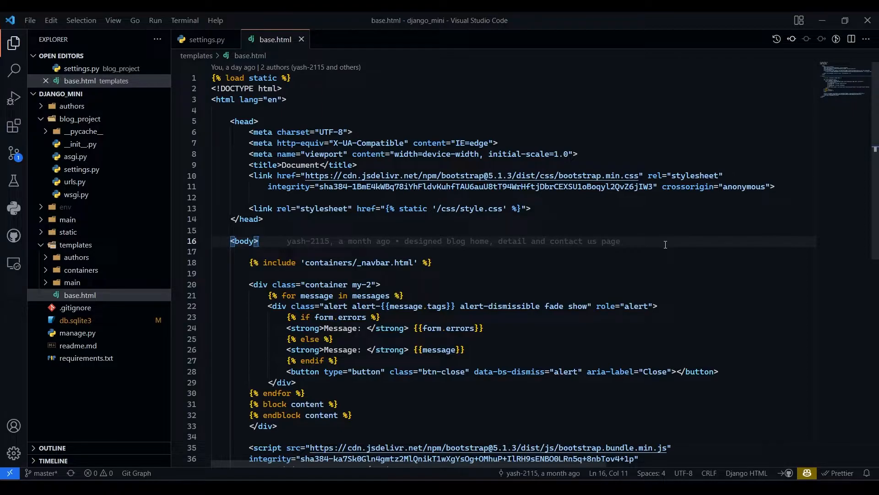
{"action": "mouse_move", "coordinate": [458, 300]}
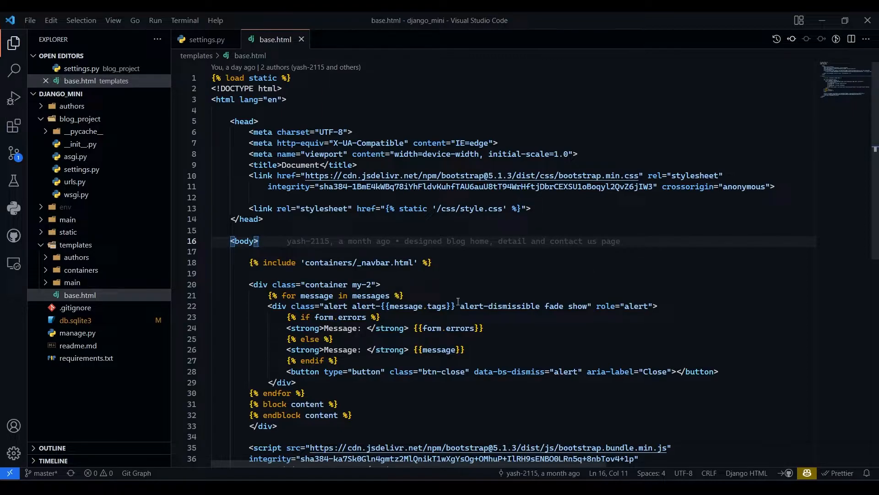
{"action": "mouse_move", "coordinate": [415, 241]}
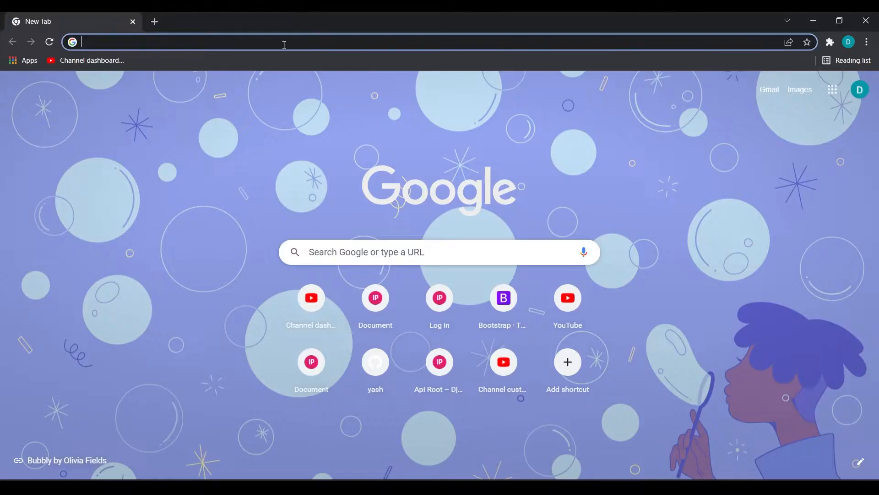
{"action": "mouse_move", "coordinate": [218, 15]}
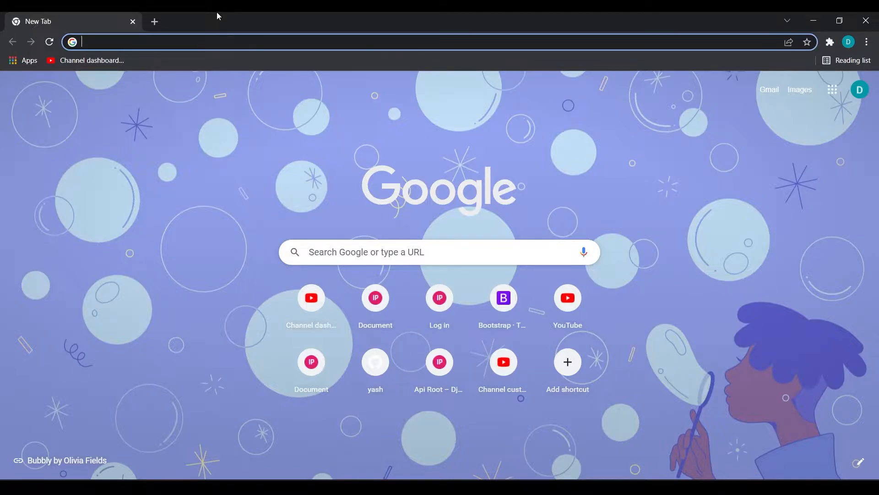
Step: Load fontawesome.com and go to the Start for Free getting-started page
{"action": "key", "text": "Return"}
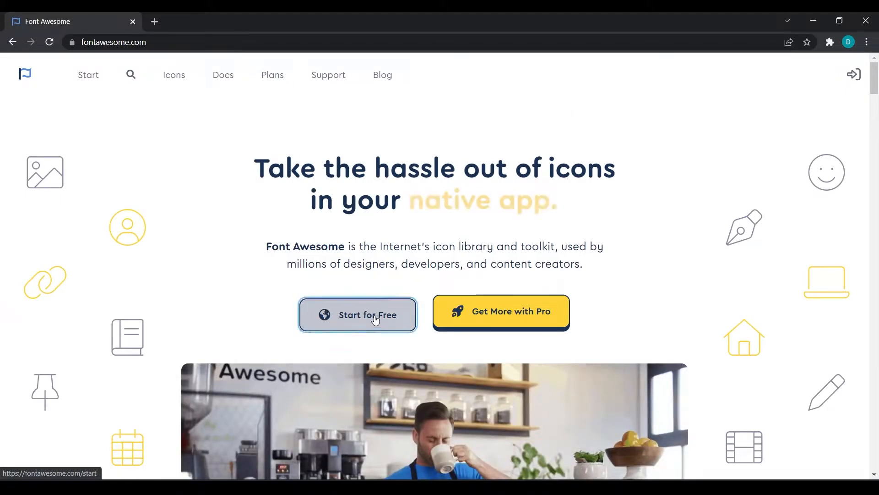
{"action": "left_click", "coordinate": [358, 314]}
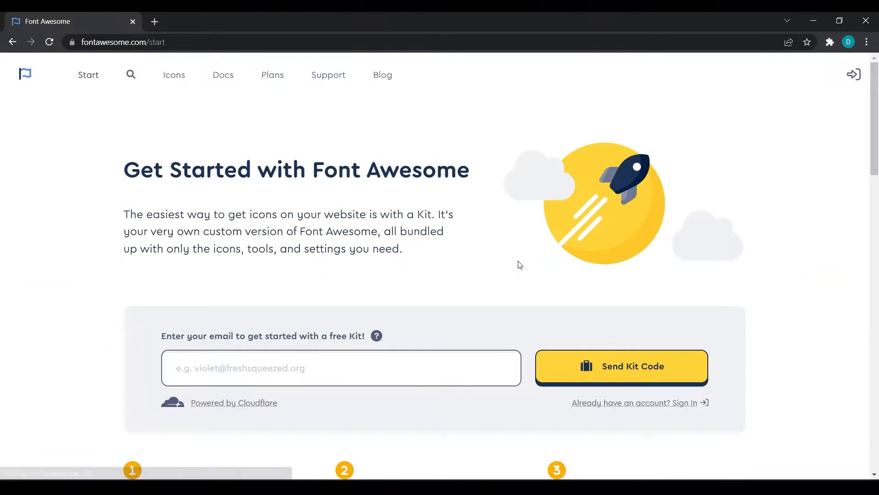
{"action": "scroll", "scroll_direction": "down", "scroll_amount": 3}
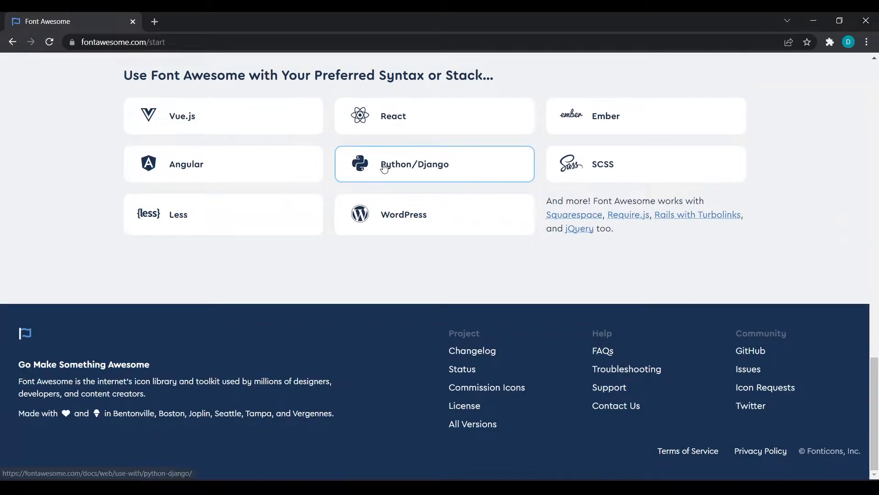
{"action": "mouse_move", "coordinate": [420, 164]}
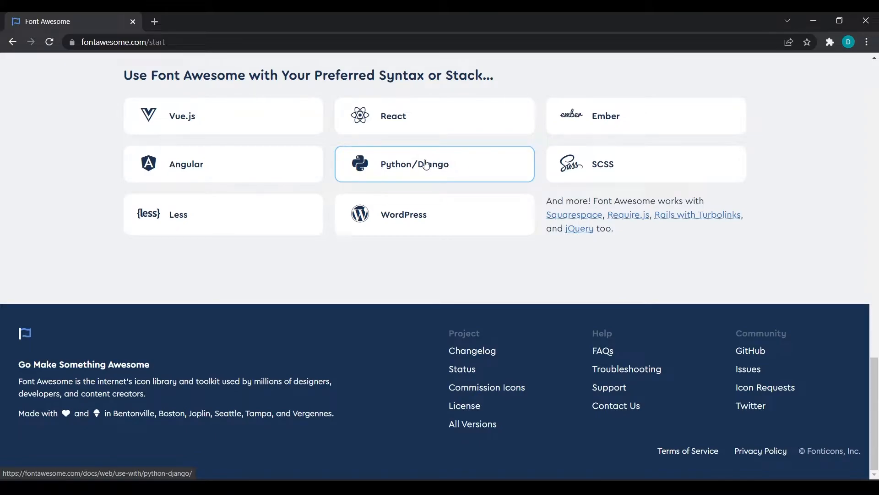
Step: Open the Python/Django guide at the Font Awesome Free section and select 'fontawesomefree'
{"action": "left_click", "coordinate": [434, 164]}
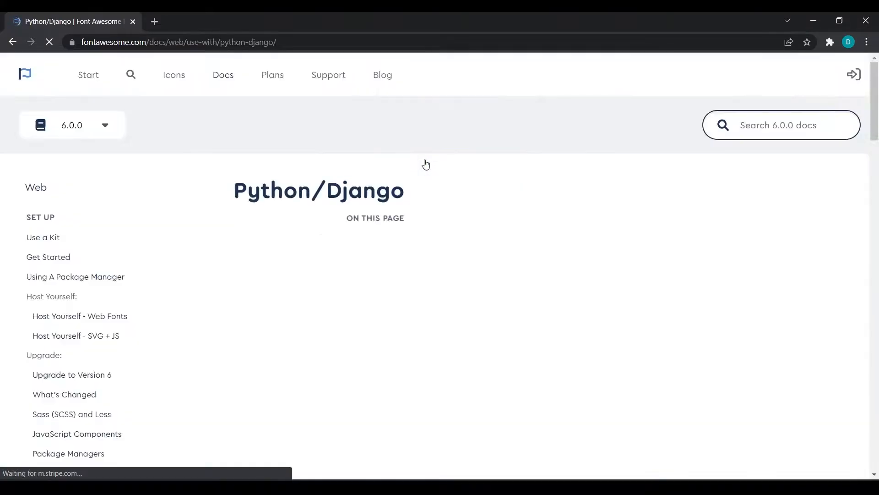
{"action": "scroll", "scroll_direction": "down", "scroll_amount": 3}
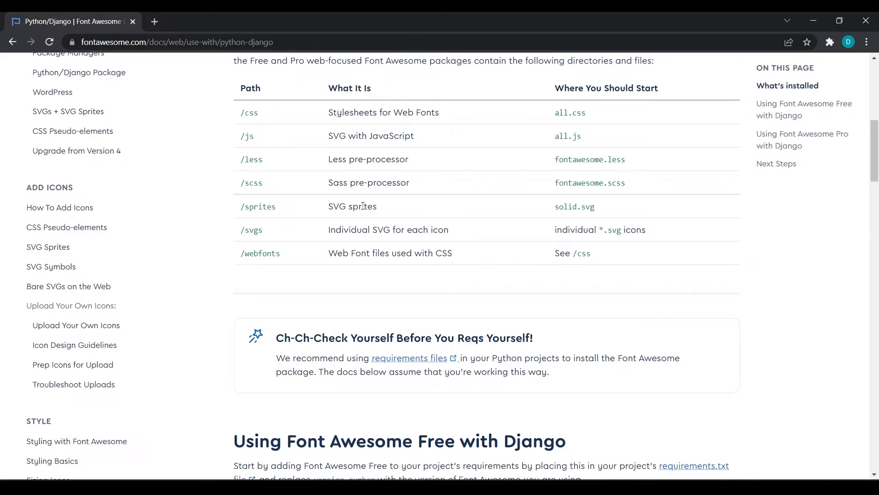
{"action": "scroll", "scroll_direction": "down", "scroll_amount": 3}
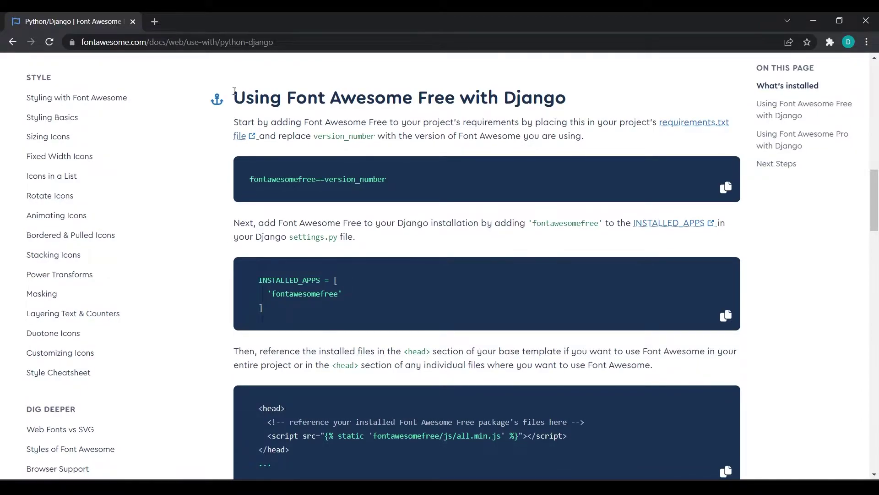
{"action": "double_click", "coordinate": [283, 179]}
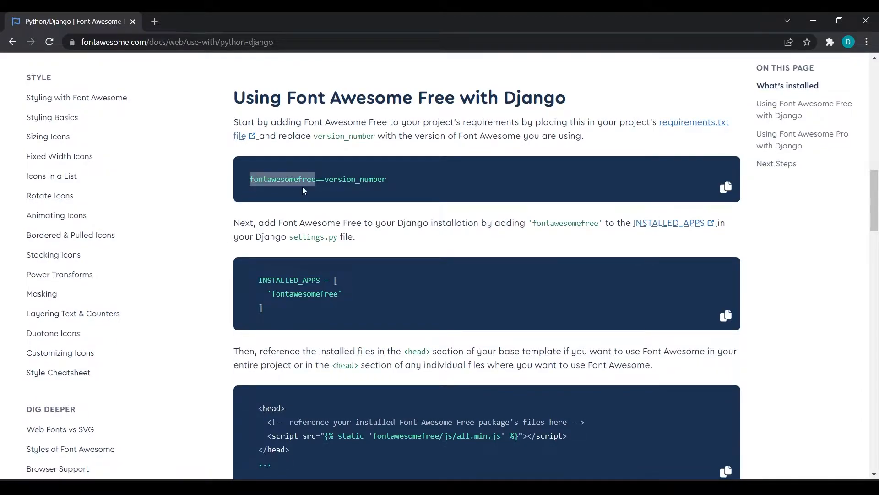
{"action": "mouse_move", "coordinate": [336, 201]}
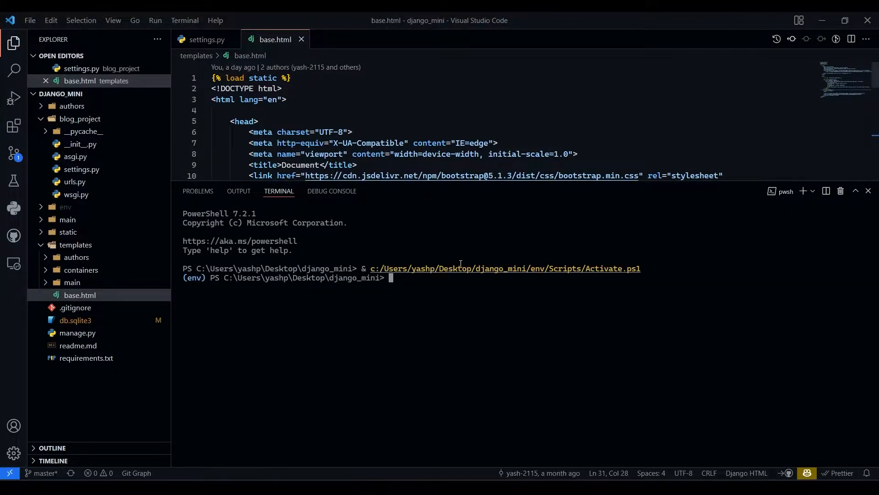
{"action": "mouse_move", "coordinate": [528, 280]}
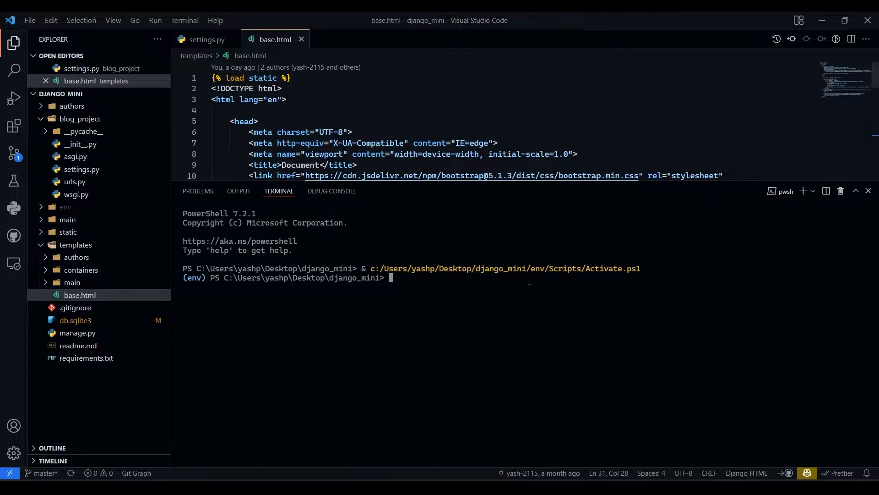
Step: Enter the pip install command in the virtual environment's terminal
{"action": "type", "text": "pip i"}
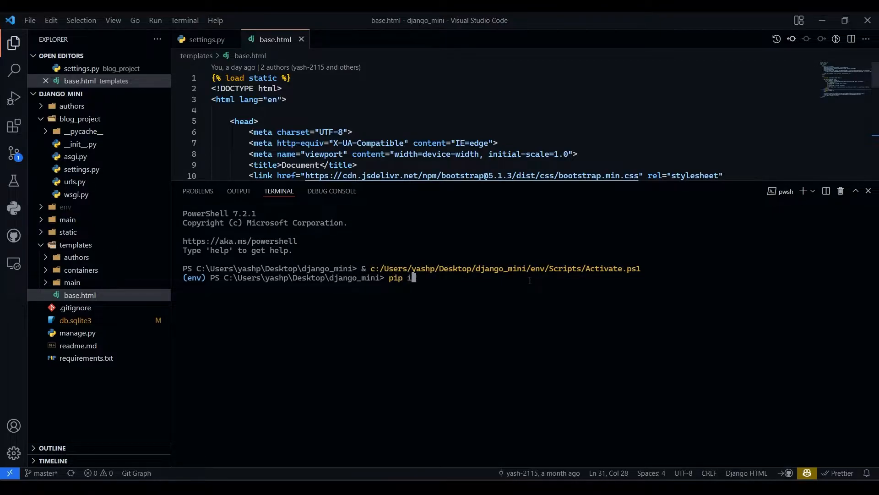
{"action": "key", "text": "Backspace"}
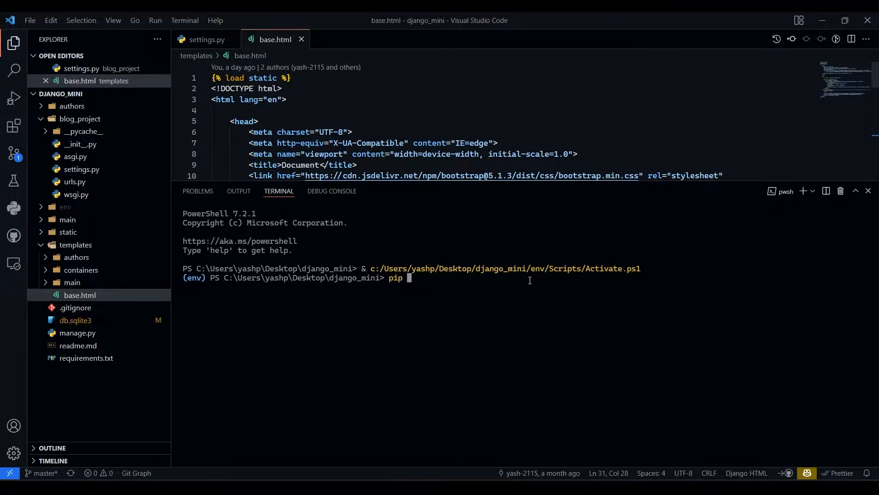
{"action": "type", "text": "install"}
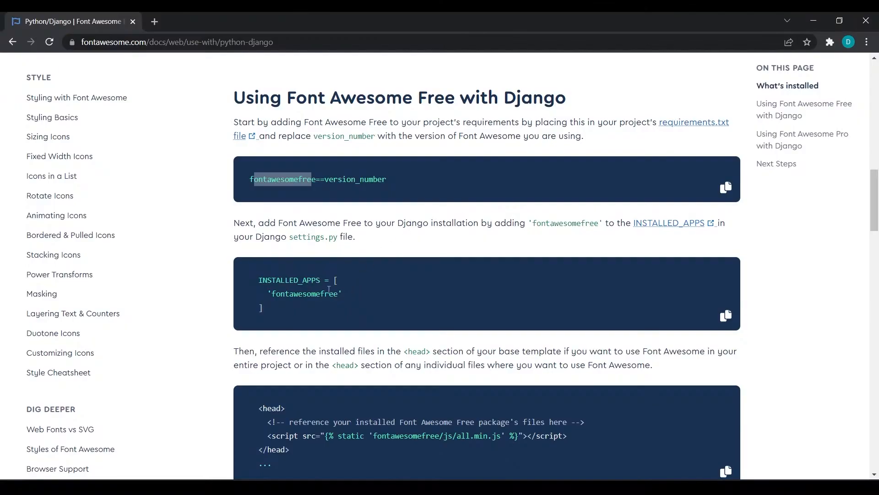
Step: Add 'fontawesomefree', to INSTALLED_APPS in settings.py from the docs snippet
{"action": "scroll", "scroll_direction": "down", "scroll_amount": 3}
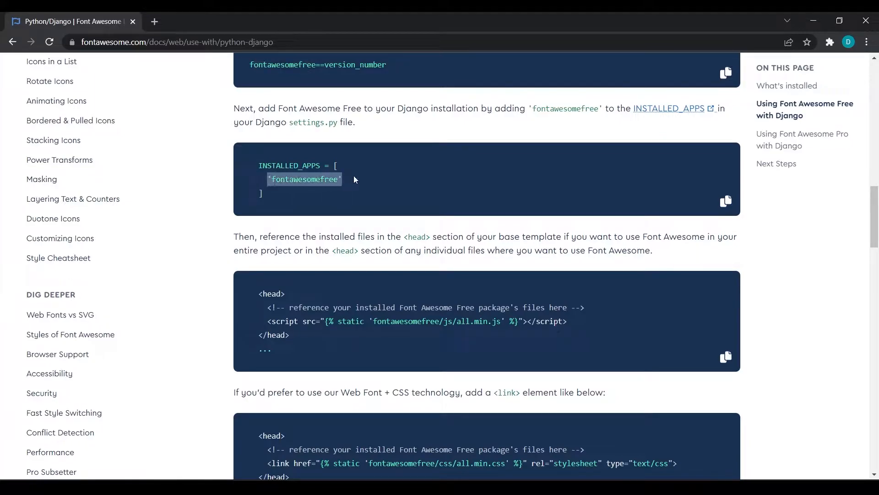
{"action": "mouse_move", "coordinate": [367, 183]}
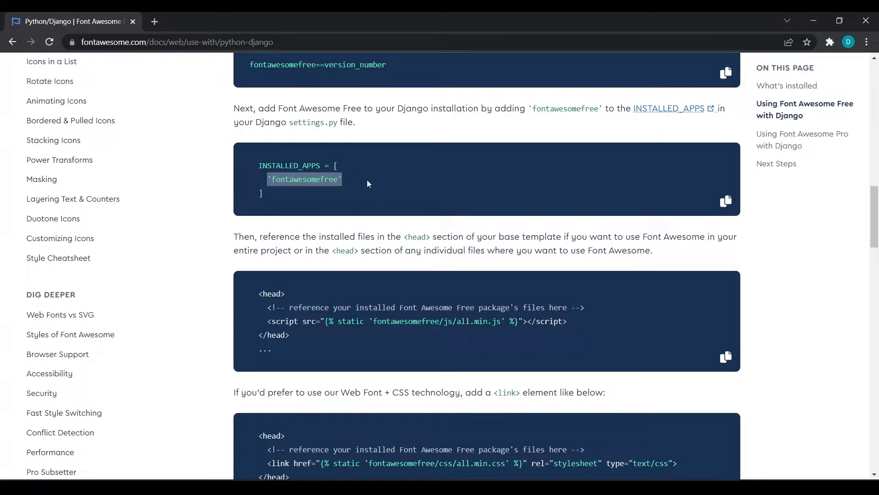
{"action": "double_click", "coordinate": [291, 166]}
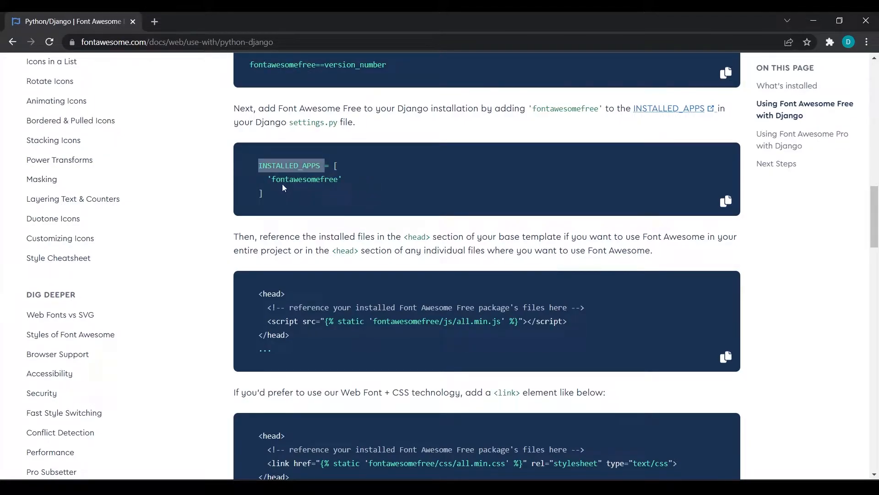
{"action": "double_click", "coordinate": [304, 178]}
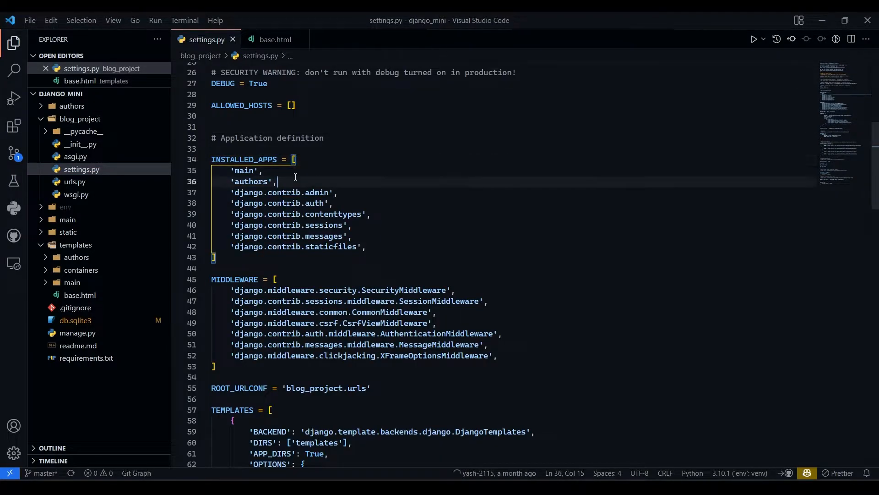
{"action": "type", "text": "'fontawesomefree',"}
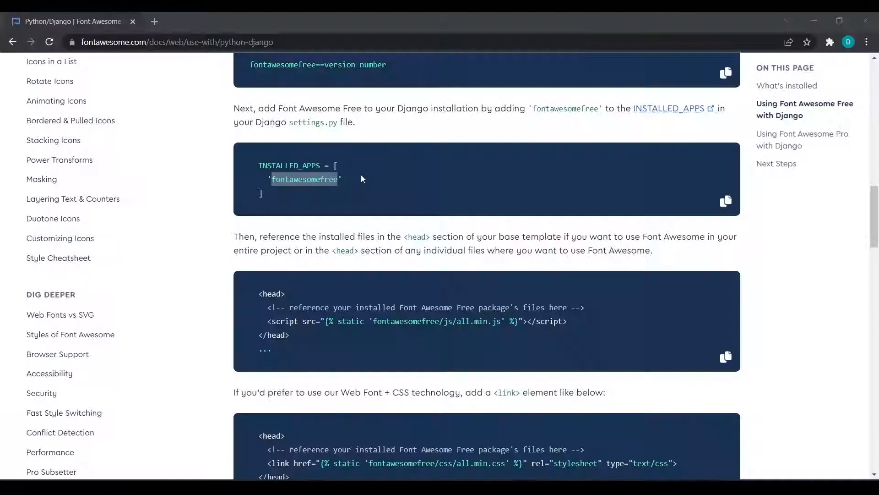
Step: Scroll the Django docs to the Web Font + CSS stylesheet link examples
{"action": "scroll", "scroll_direction": "down", "scroll_amount": 3}
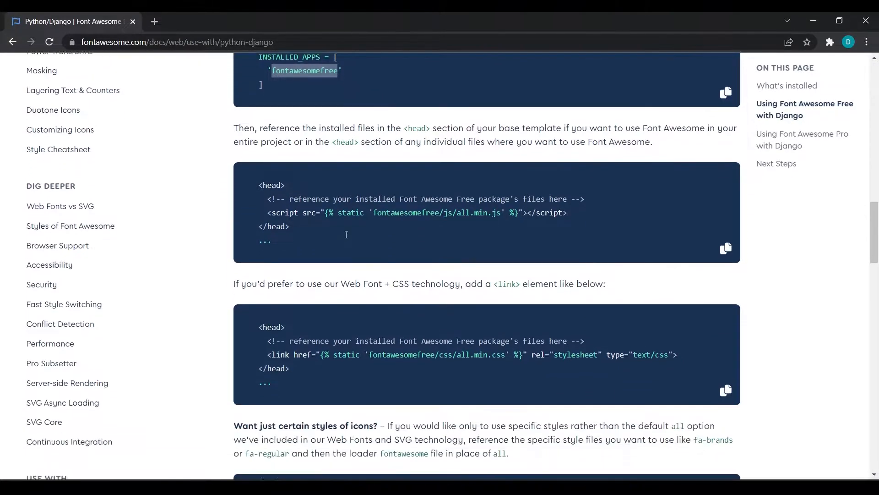
{"action": "scroll", "scroll_direction": "down", "scroll_amount": 3}
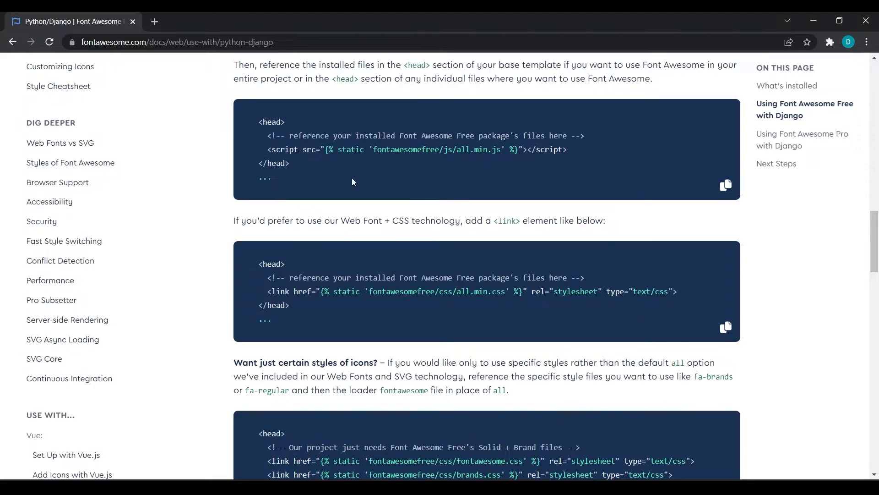
{"action": "mouse_move", "coordinate": [251, 144]}
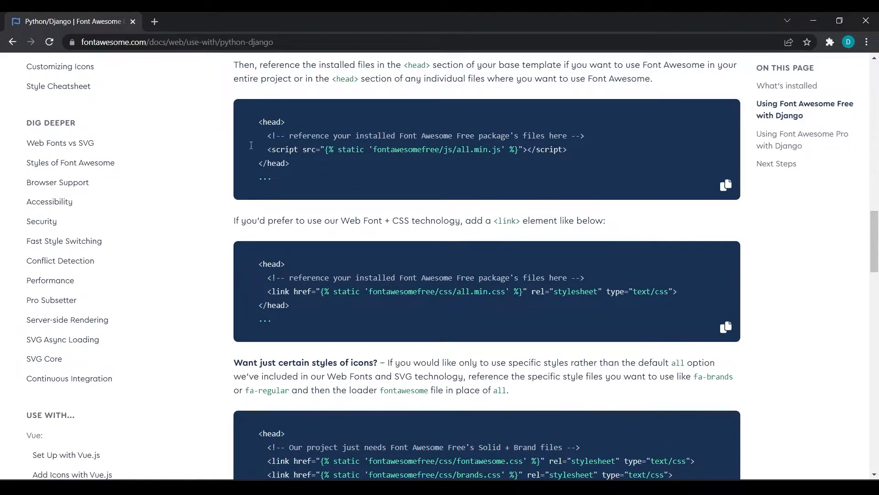
{"action": "mouse_move", "coordinate": [363, 175]}
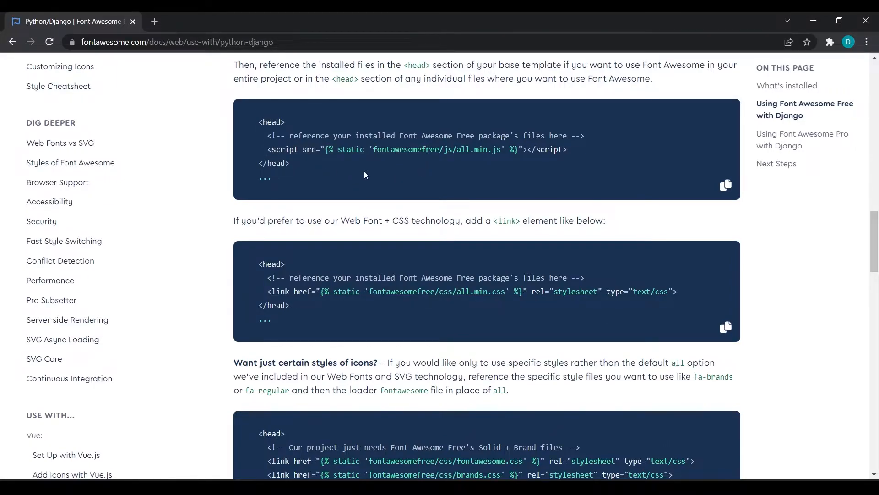
{"action": "mouse_move", "coordinate": [261, 151]}
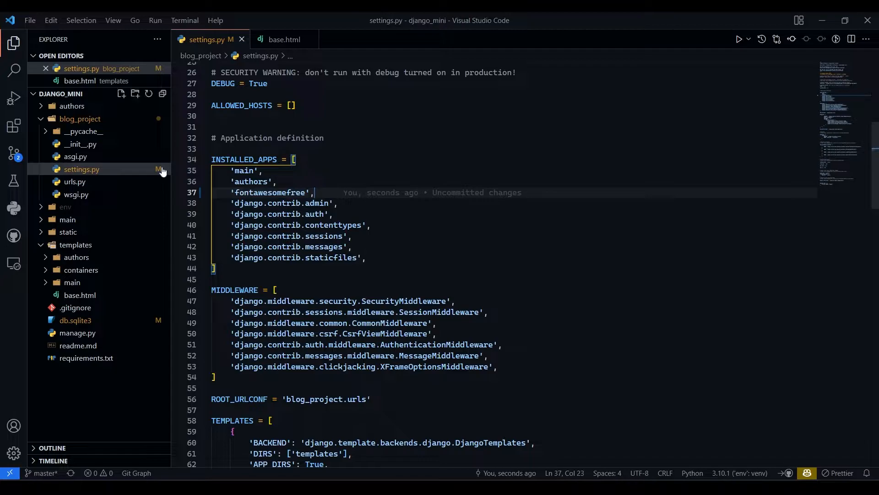
{"action": "left_click", "coordinate": [284, 40]}
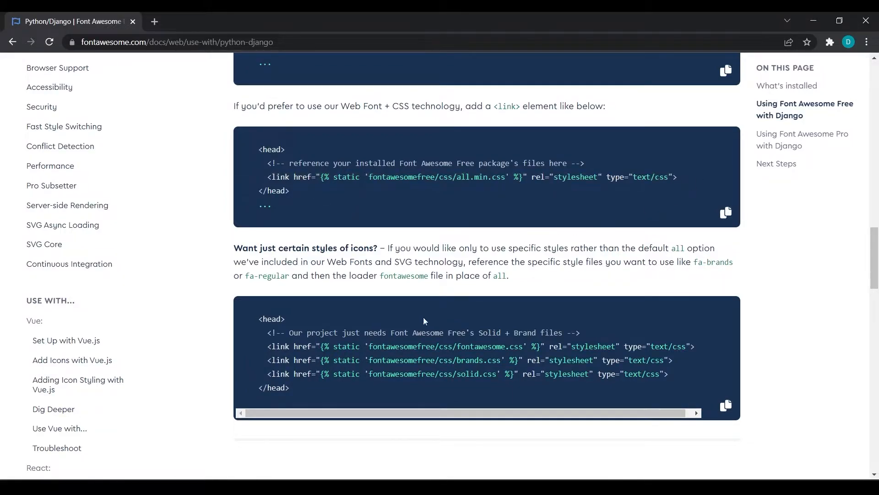
{"action": "mouse_move", "coordinate": [270, 355]}
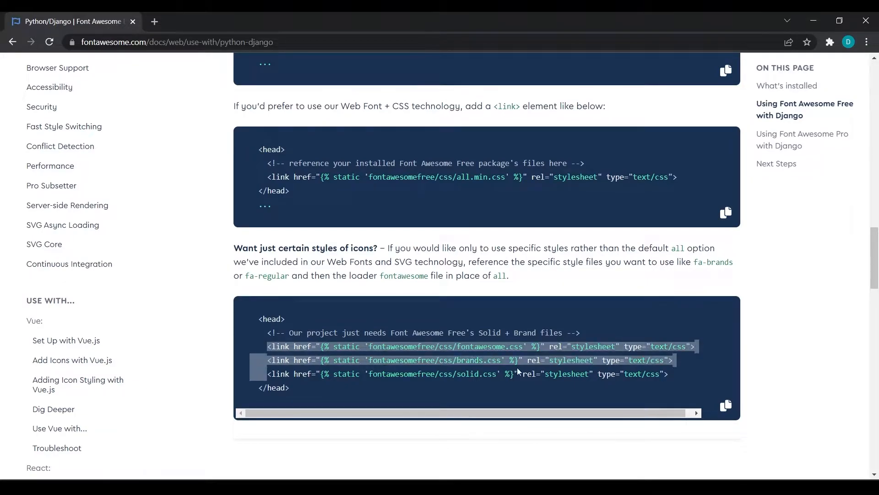
{"action": "left_click", "coordinate": [676, 377]}
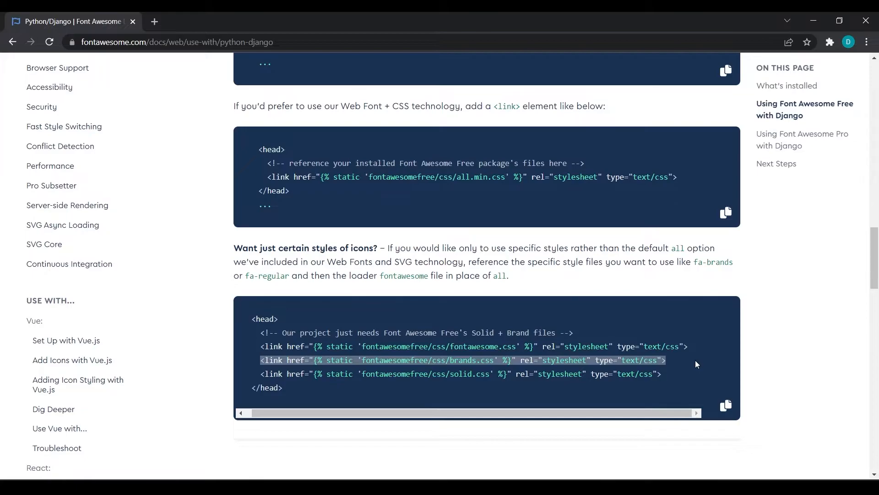
{"action": "mouse_move", "coordinate": [266, 177]}
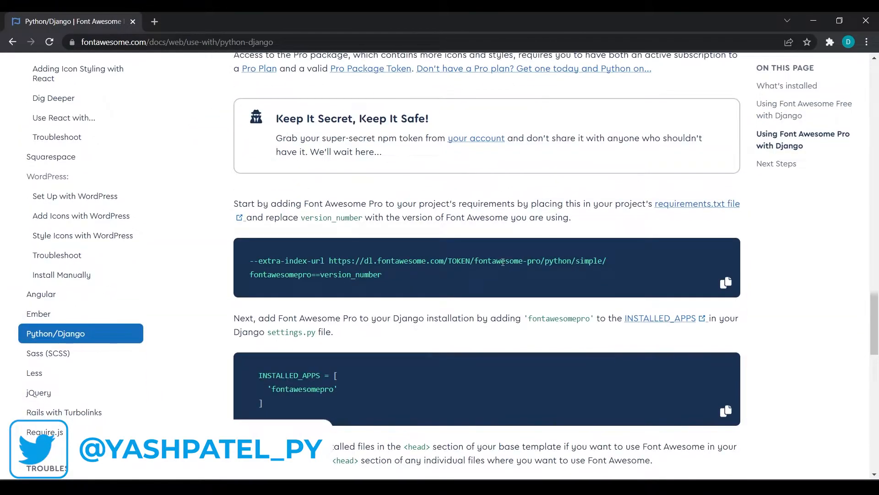
Step: Search the Font Awesome icon gallery for 'home'
{"action": "scroll", "scroll_direction": "up", "scroll_amount": 3}
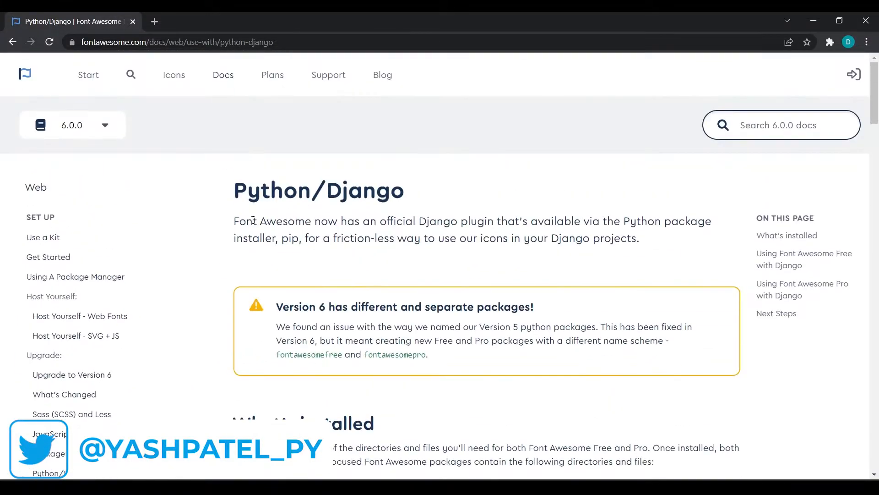
{"action": "left_click", "coordinate": [173, 74]}
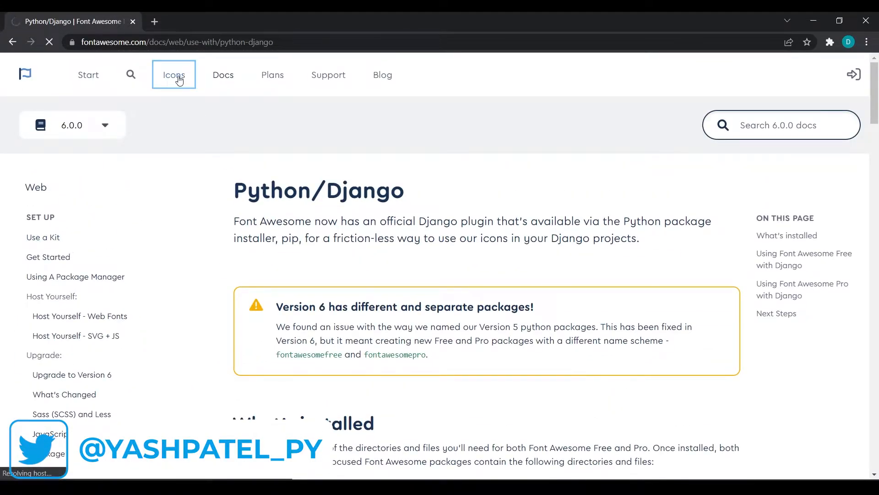
{"action": "left_click", "coordinate": [173, 74]}
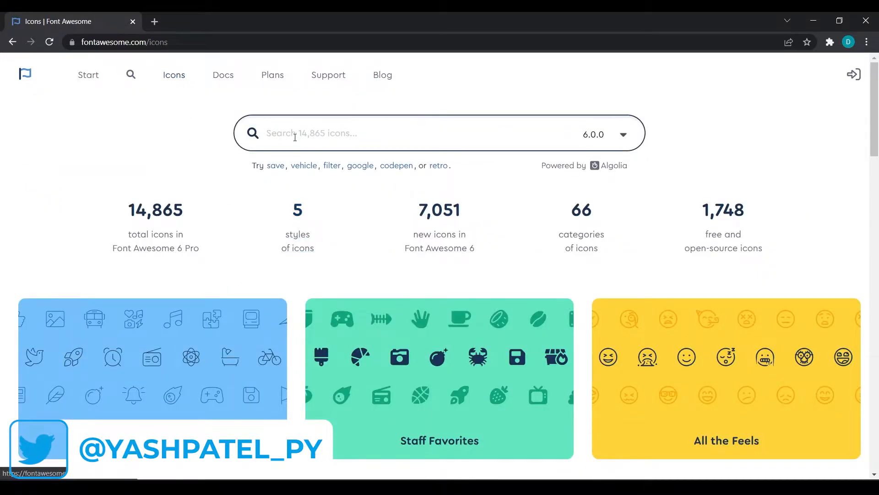
{"action": "type", "text": "ho"}
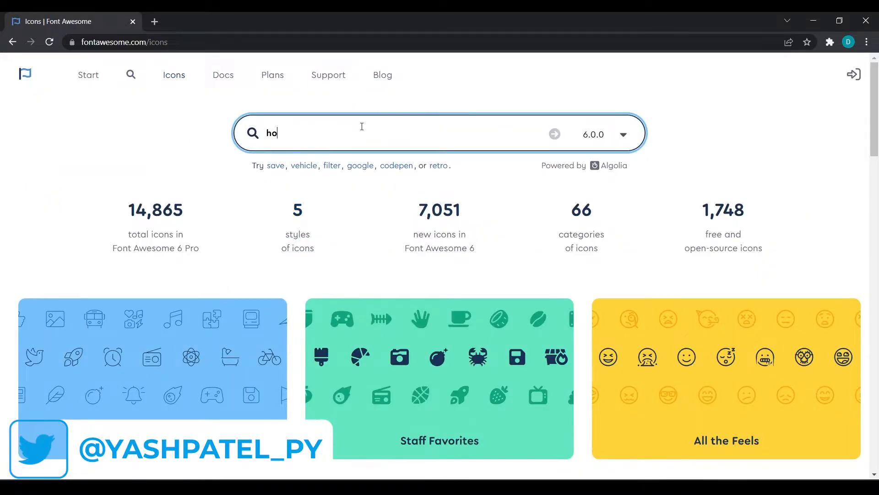
{"action": "type", "text": "me"}
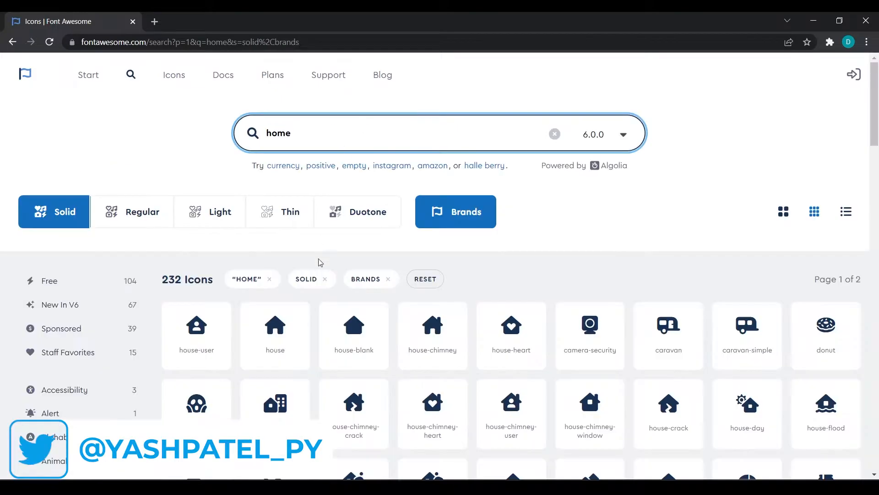
Step: Open the solid house icon's details with its HTML snippet
{"action": "scroll", "scroll_direction": "down", "scroll_amount": 3}
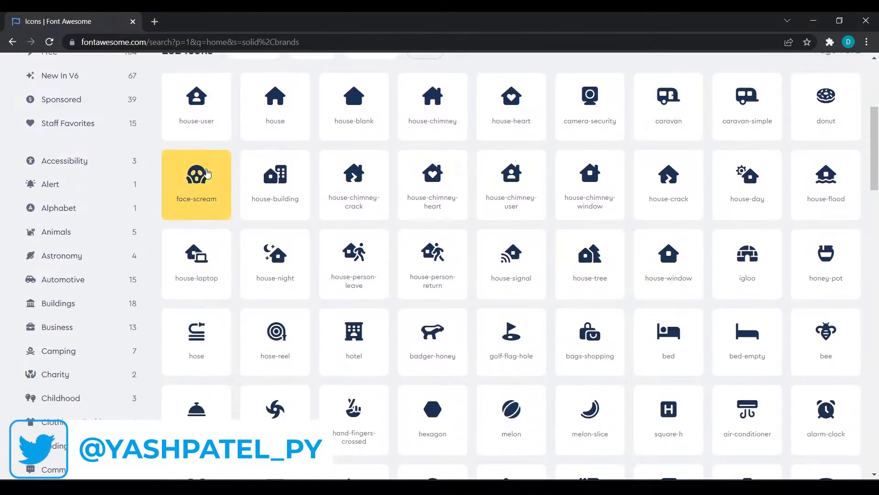
{"action": "scroll", "scroll_direction": "up", "scroll_amount": 3}
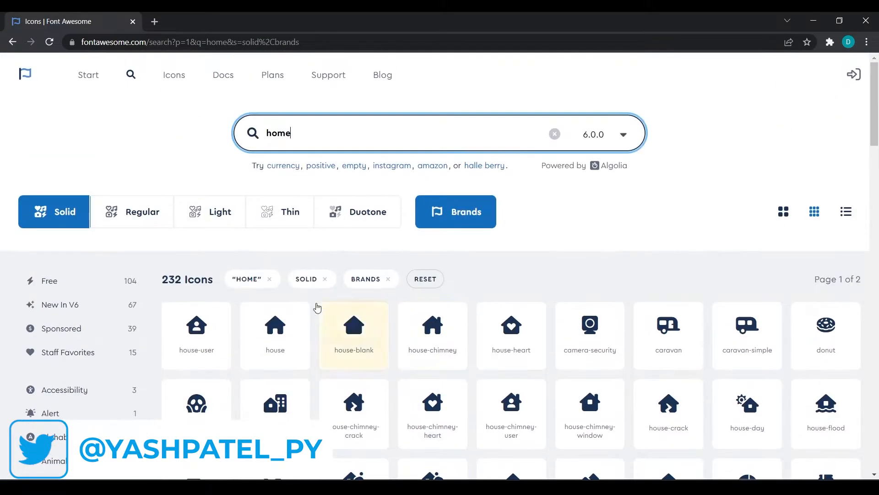
{"action": "left_click", "coordinate": [274, 335]}
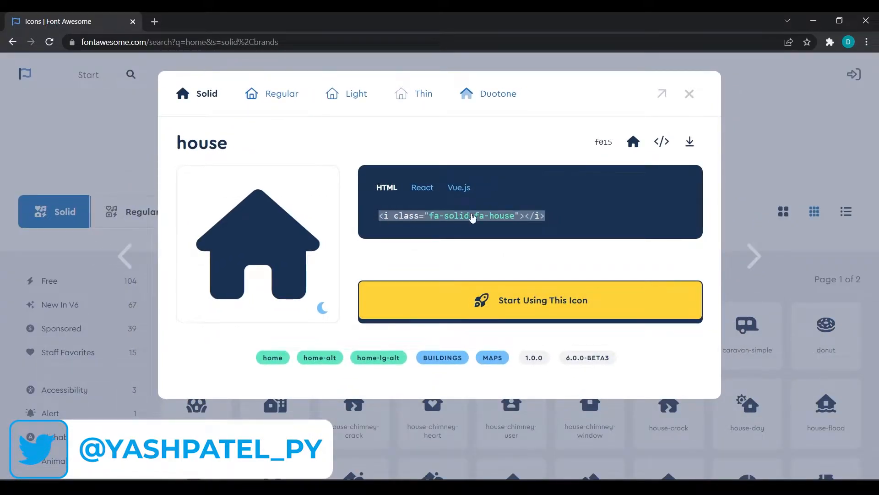
{"action": "mouse_move", "coordinate": [592, 204]}
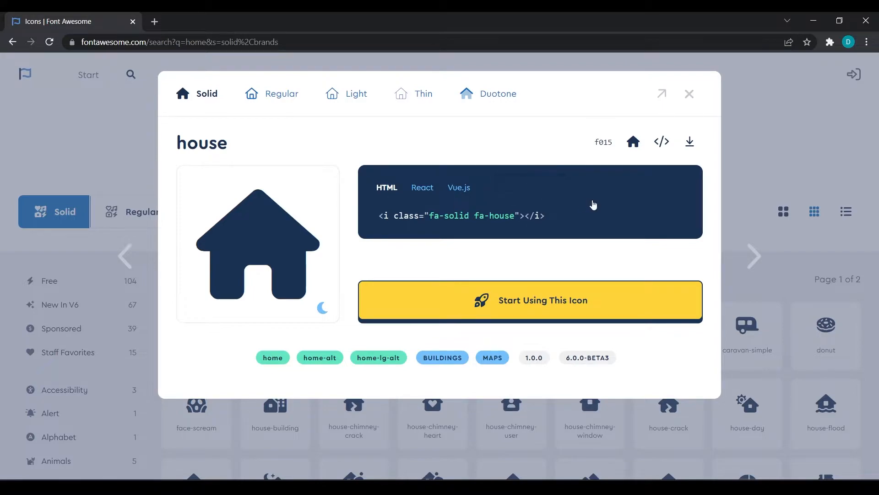
{"action": "mouse_move", "coordinate": [599, 235]}
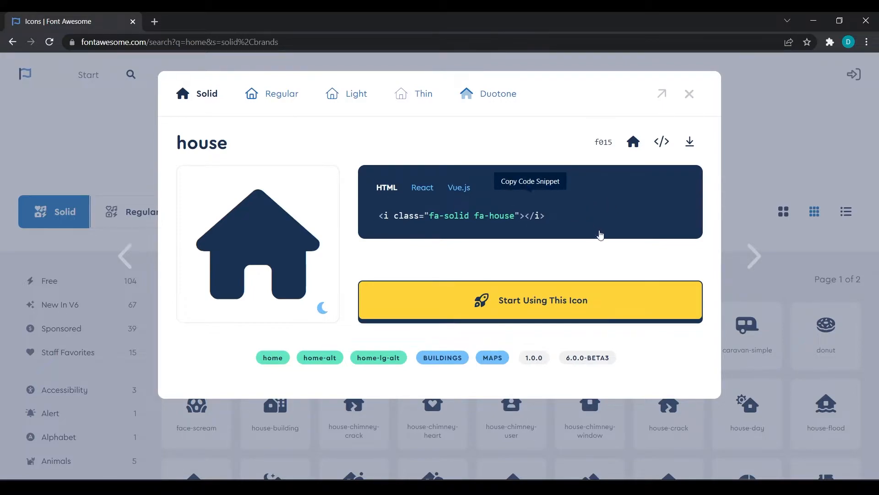
{"action": "mouse_move", "coordinate": [495, 189]}
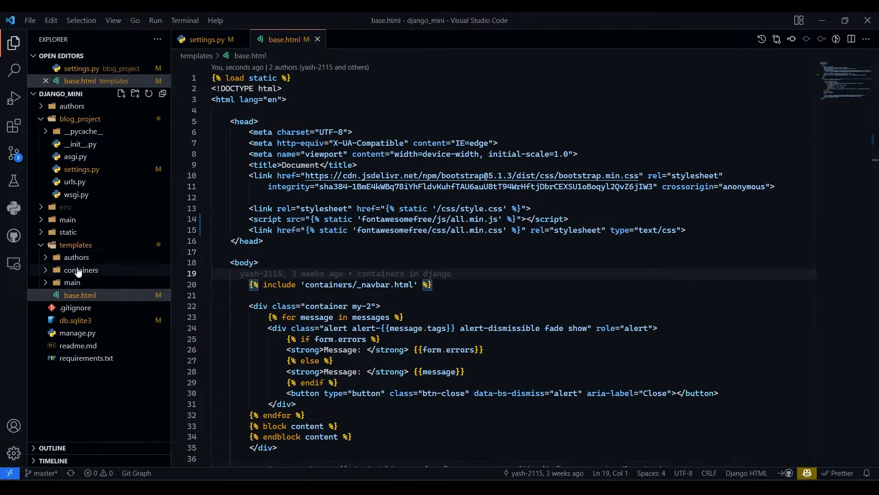
Step: Put the house icon in _navbar.html's Home link and start python .\manage.py runserver
{"action": "left_click", "coordinate": [80, 269]}
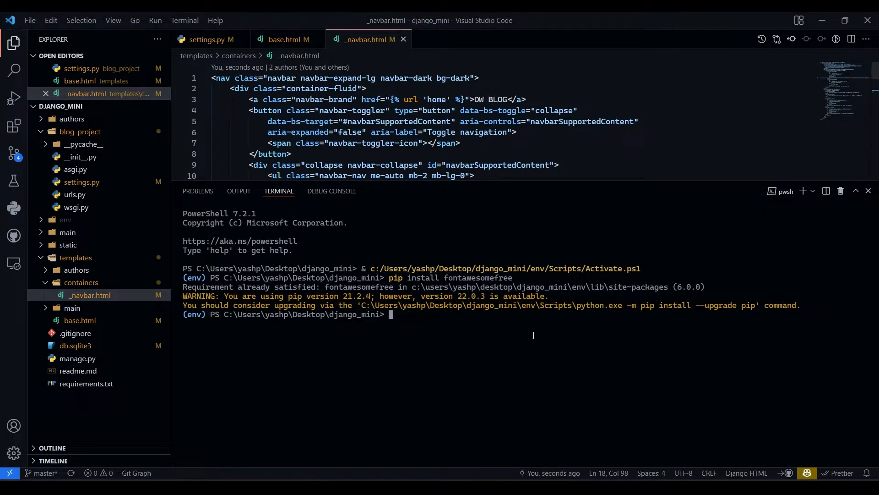
{"action": "type", "text": "python"}
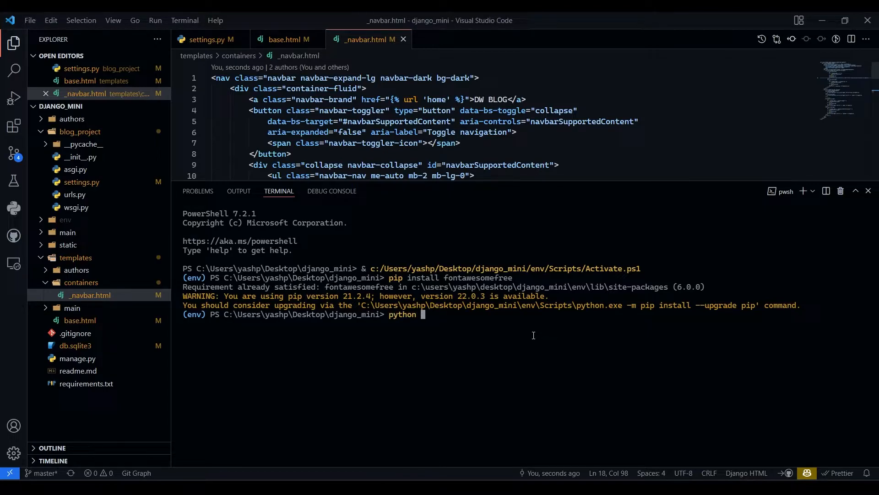
{"action": "type", "text": ".\\manage.py run"}
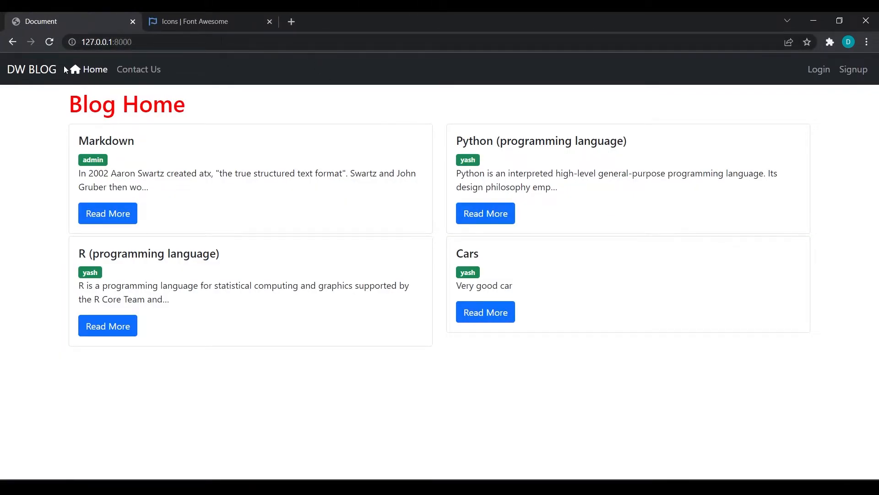
{"action": "left_click", "coordinate": [199, 21]}
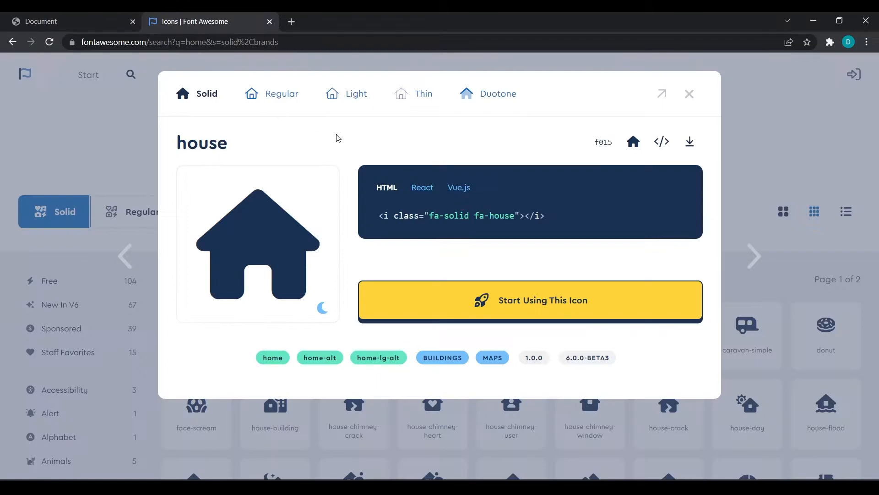
Step: Search icons for 'contact' and open the address-book icon's details
{"action": "left_click", "coordinate": [688, 93]}
{"action": "type", "text": "contact"}
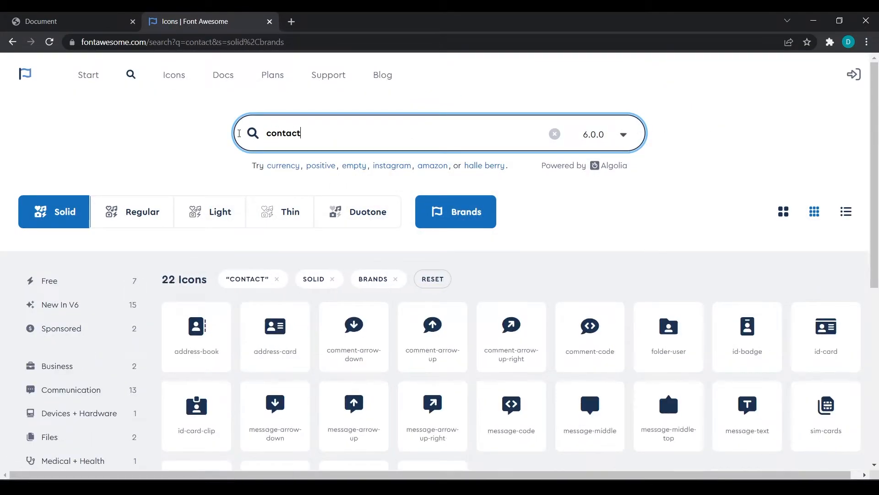
{"action": "mouse_move", "coordinate": [196, 336]}
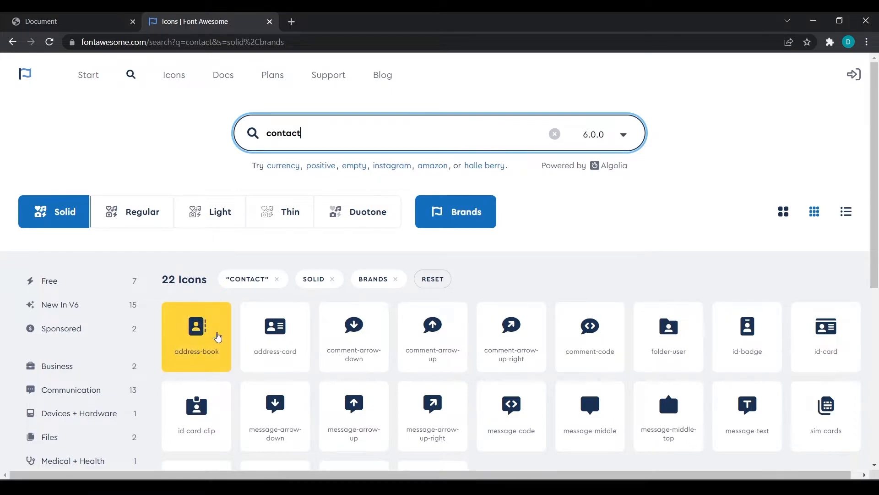
{"action": "scroll", "scroll_direction": "down", "scroll_amount": 3}
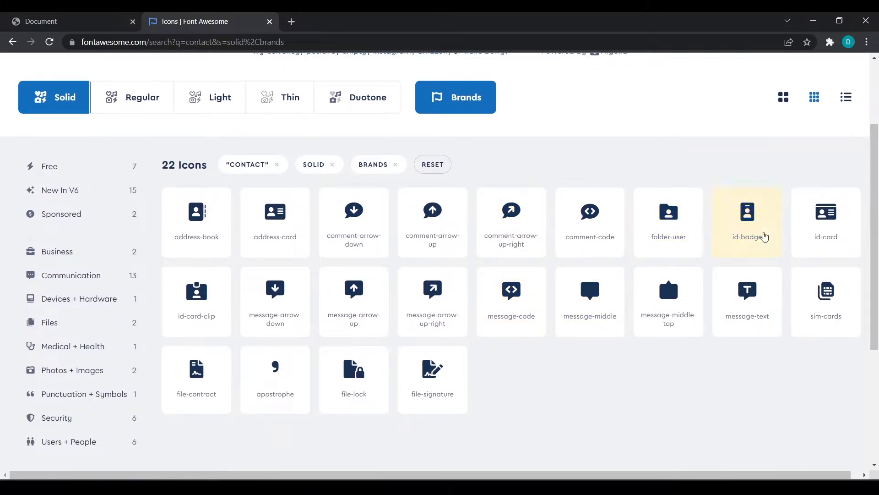
{"action": "mouse_move", "coordinate": [196, 222]}
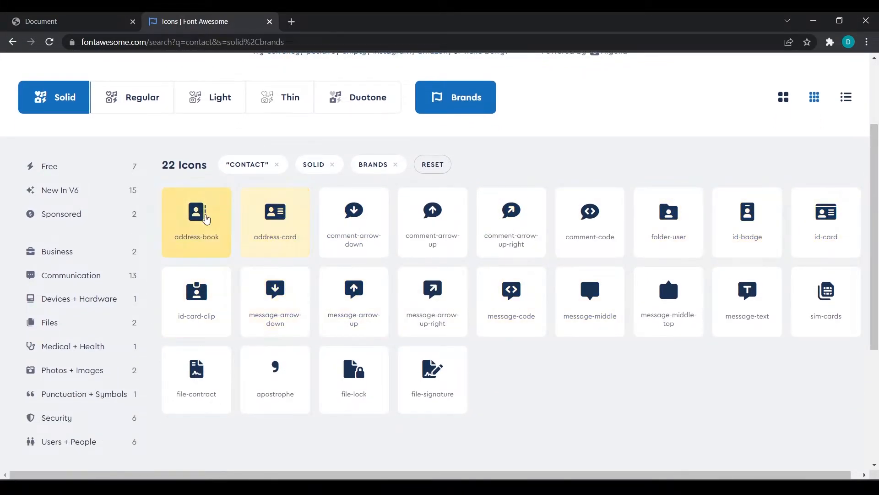
{"action": "mouse_move", "coordinate": [196, 222]}
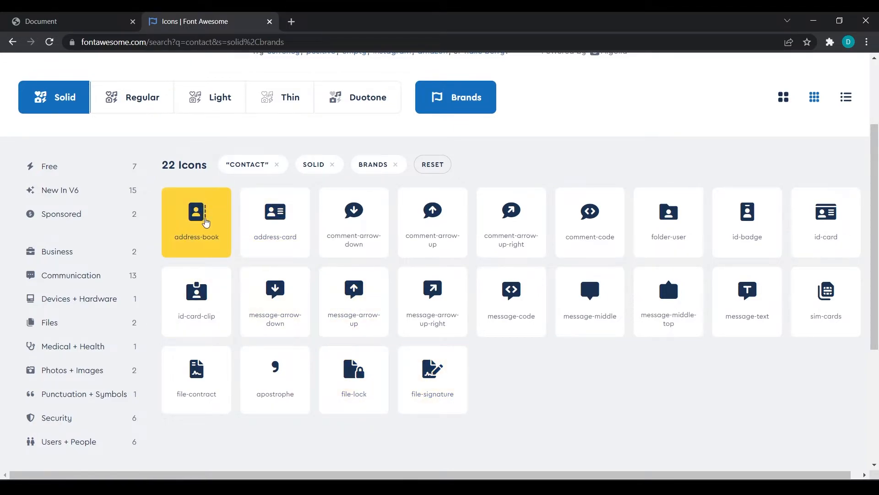
{"action": "left_click", "coordinate": [196, 222]}
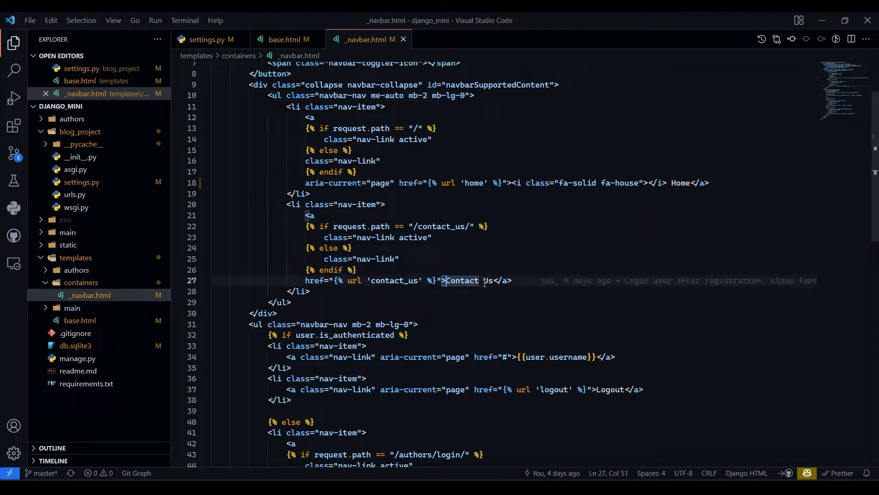
Step: Make the Contact Us anchor read <i class="fa-solid fa-address-book"></i> Contact Us
{"action": "type", "text": "<i class=\"fa-solid fa-address-book\"></i> Contact Us"}
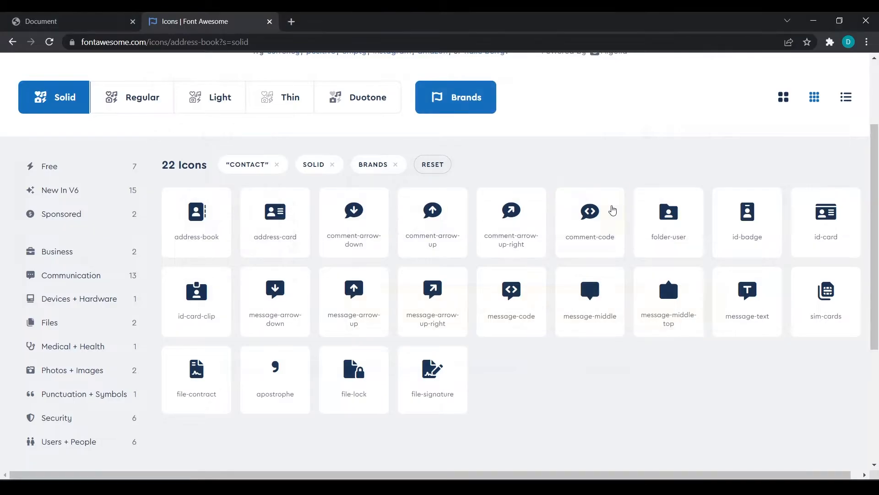
{"action": "mouse_move", "coordinate": [359, 83]}
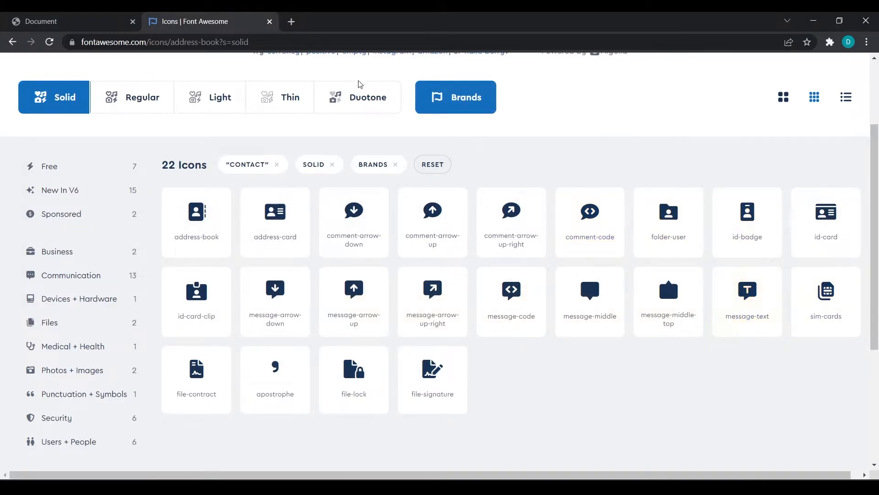
Step: Search for 'user', open the solid user icon's details, and view the running blog
{"action": "type", "text": "u"}
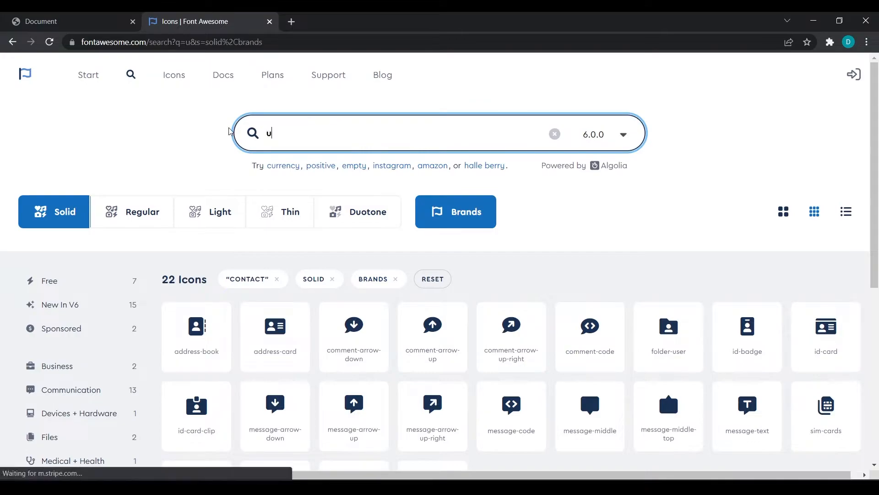
{"action": "type", "text": "ser"}
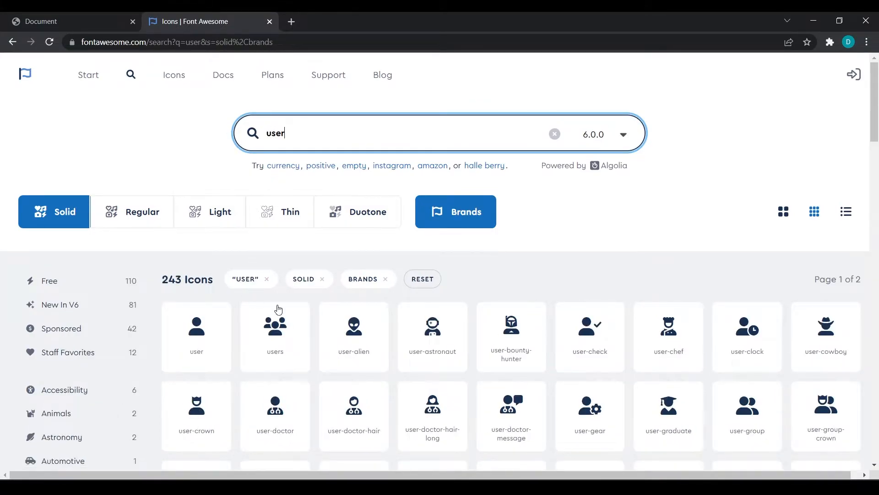
{"action": "left_click", "coordinate": [196, 324]}
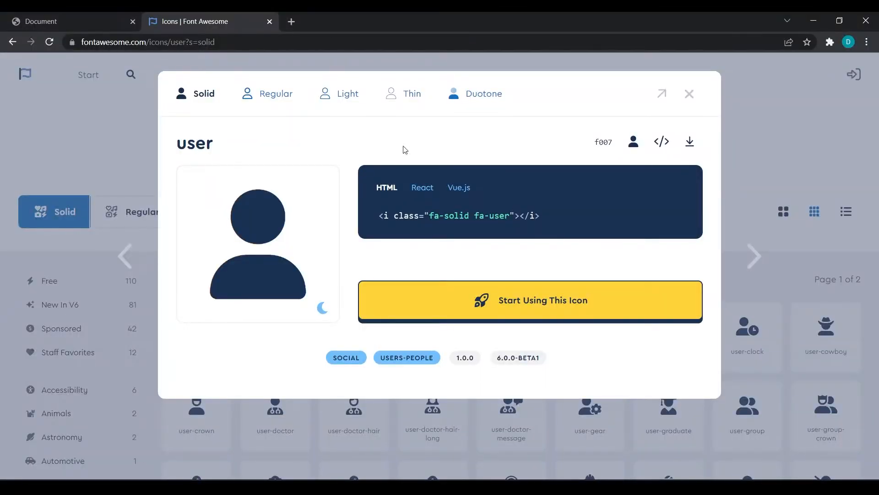
{"action": "left_click", "coordinate": [56, 21]}
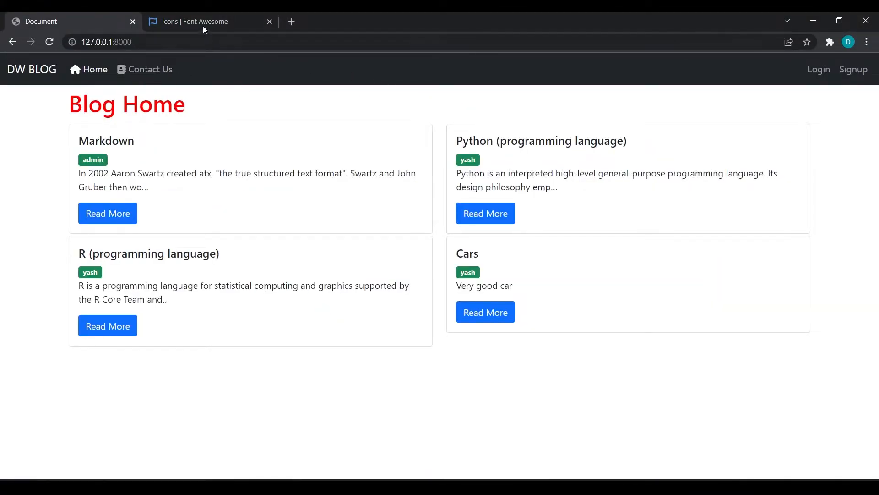
Step: Log in to the blog as admin and dismiss Chrome's password popups
{"action": "left_click", "coordinate": [208, 21]}
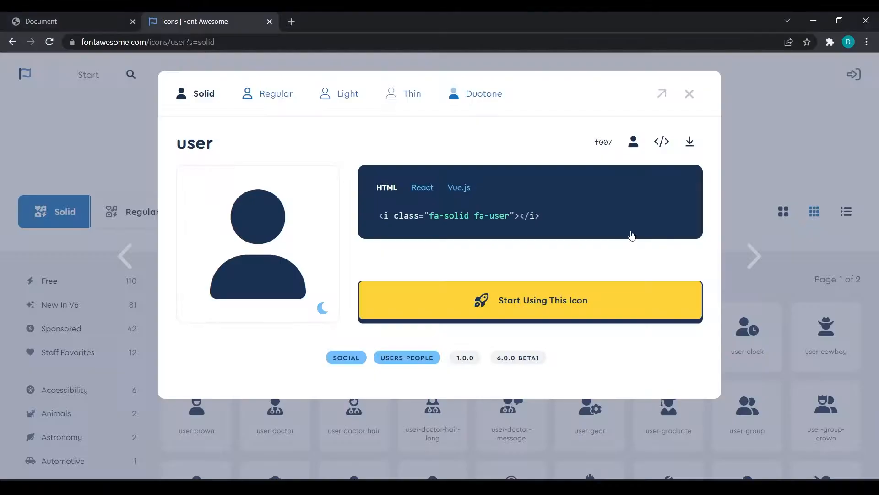
{"action": "left_click", "coordinate": [55, 21]}
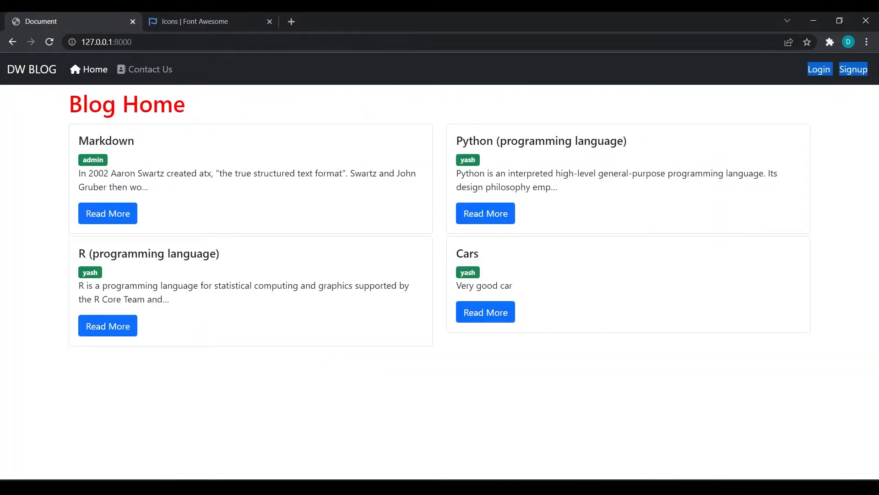
{"action": "left_click", "coordinate": [817, 69]}
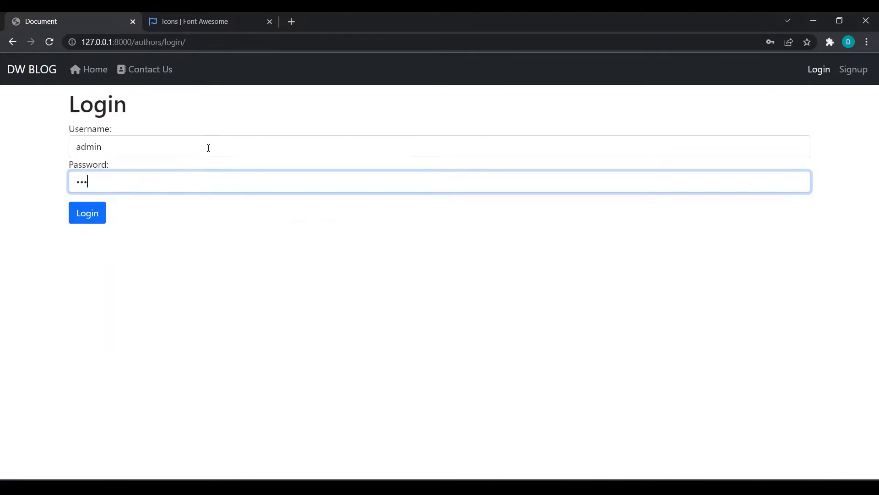
{"action": "left_click", "coordinate": [87, 212]}
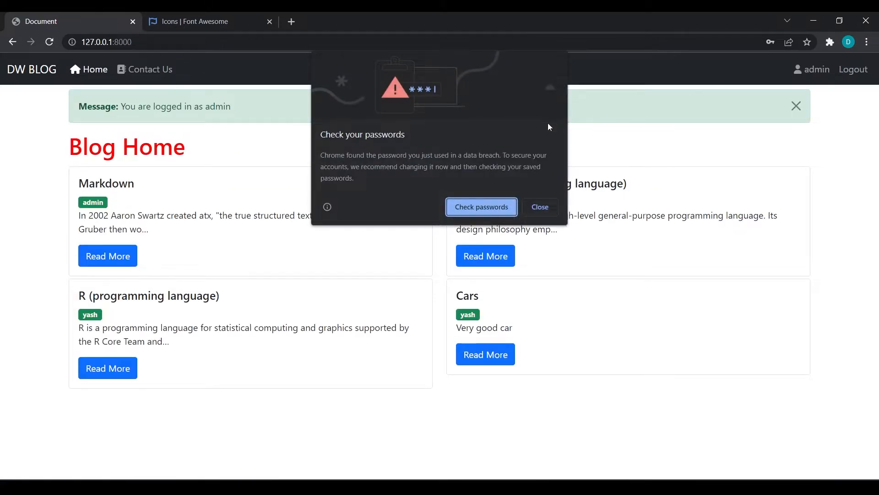
{"action": "left_click", "coordinate": [539, 206]}
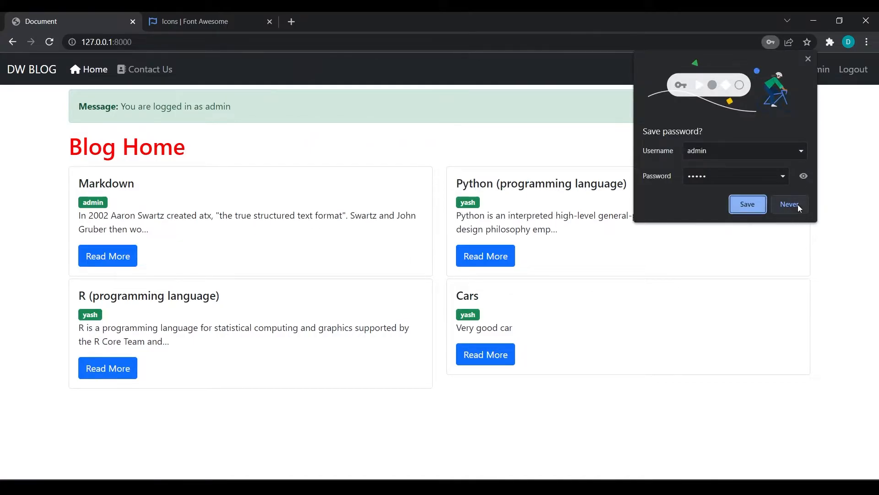
{"action": "left_click", "coordinate": [789, 203]}
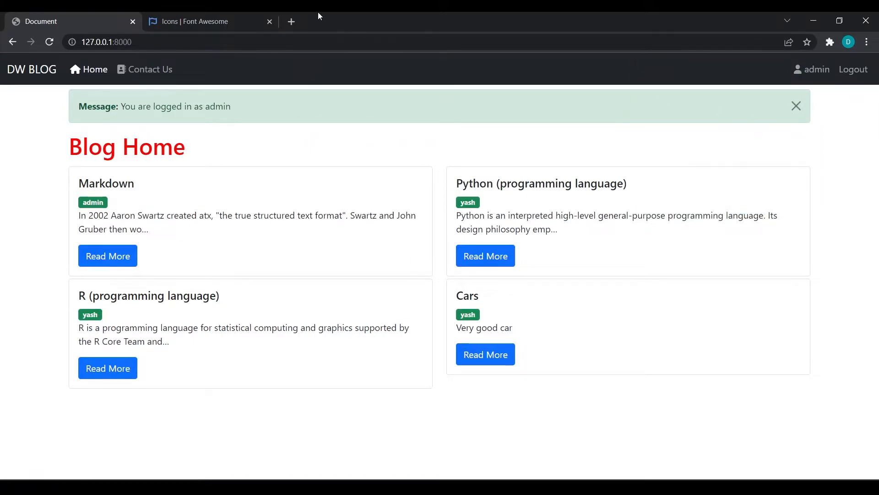
Step: Search Font Awesome icons for "log" to find a logout icon
{"action": "left_click", "coordinate": [201, 21]}
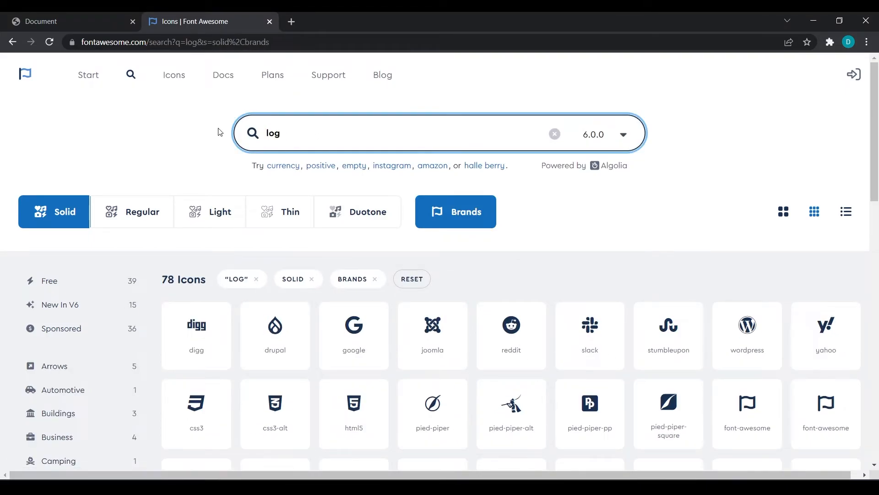
{"action": "left_click", "coordinate": [852, 74]}
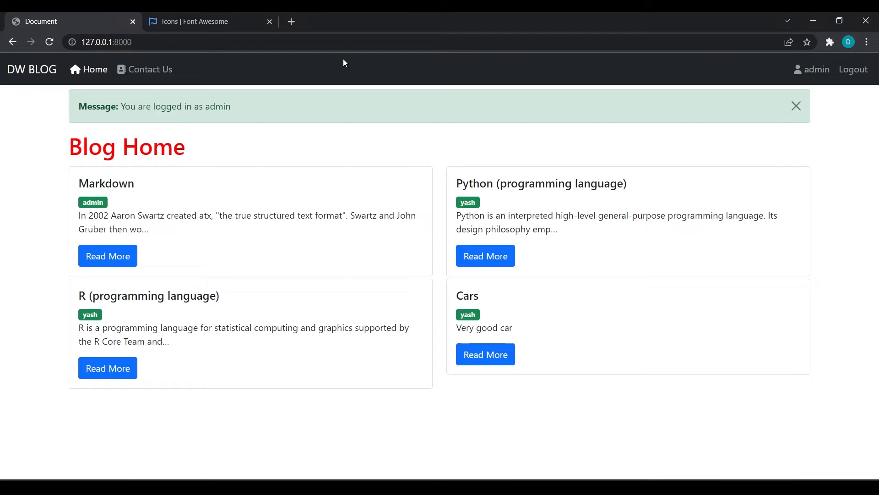
{"action": "mouse_move", "coordinate": [107, 16]}
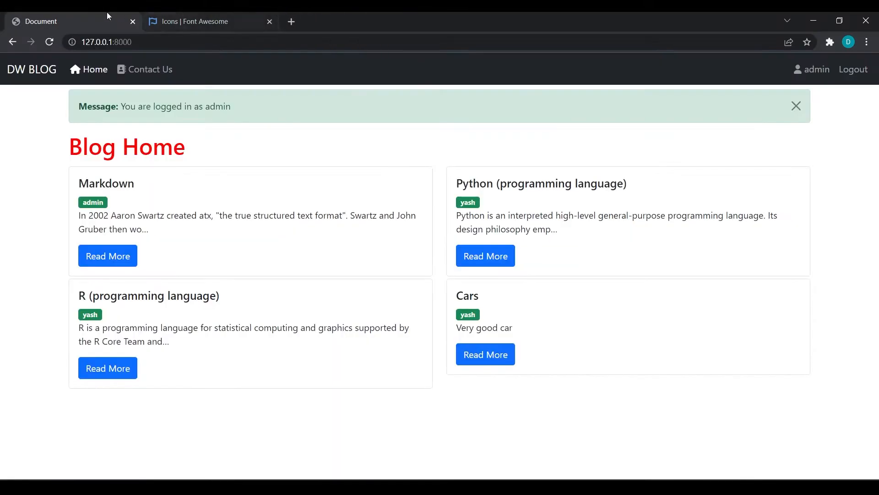
Step: Refresh the blog home page so Logout shows its new arrow icon
{"action": "left_click", "coordinate": [796, 107]}
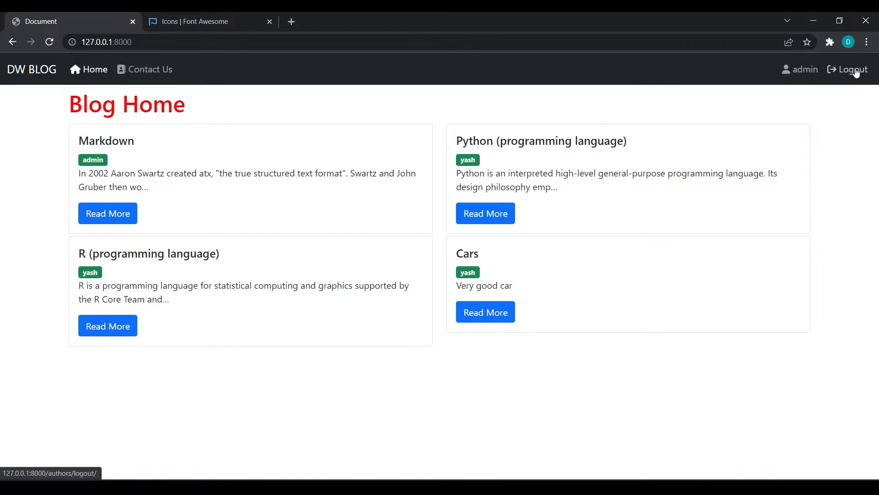
Step: Log out of the blog as admin and return to the Font Awesome search
{"action": "left_click", "coordinate": [850, 69]}
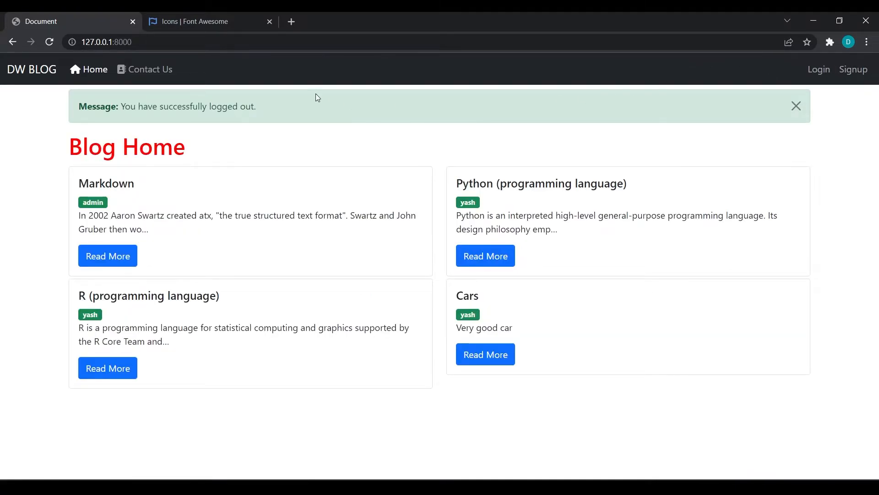
{"action": "left_click", "coordinate": [796, 107]}
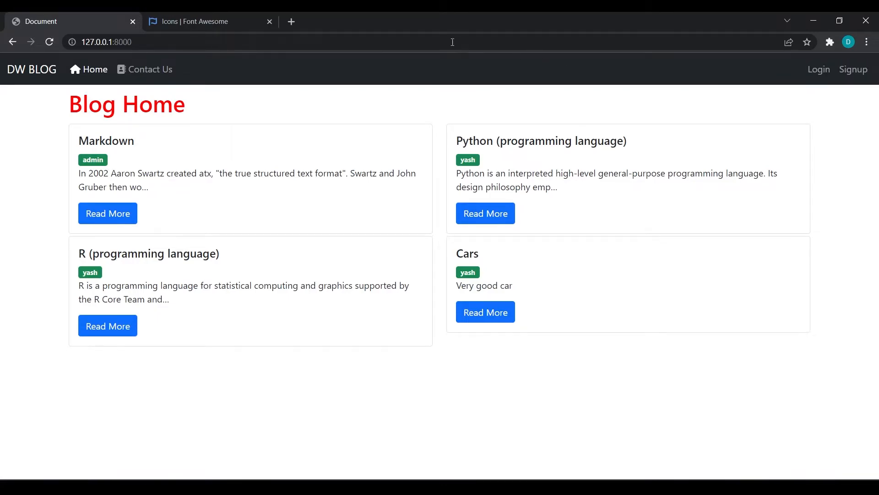
{"action": "left_click", "coordinate": [193, 21]}
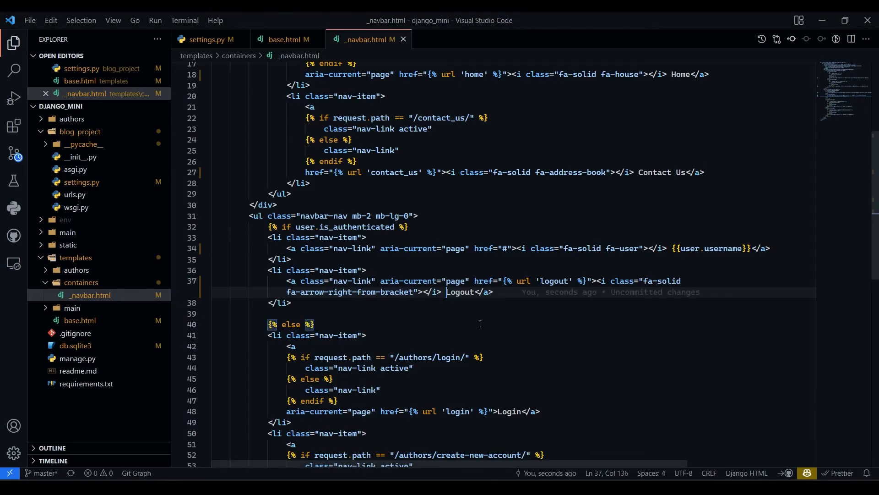
Step: Search "signup", copy the user-plus icon snippet and return to the running blog
{"action": "scroll", "scroll_direction": "down", "scroll_amount": 3}
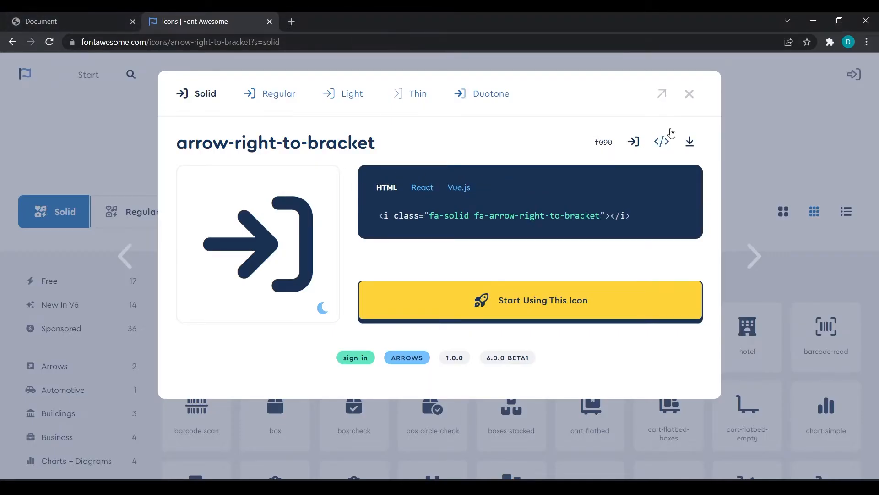
{"action": "left_click", "coordinate": [689, 94]}
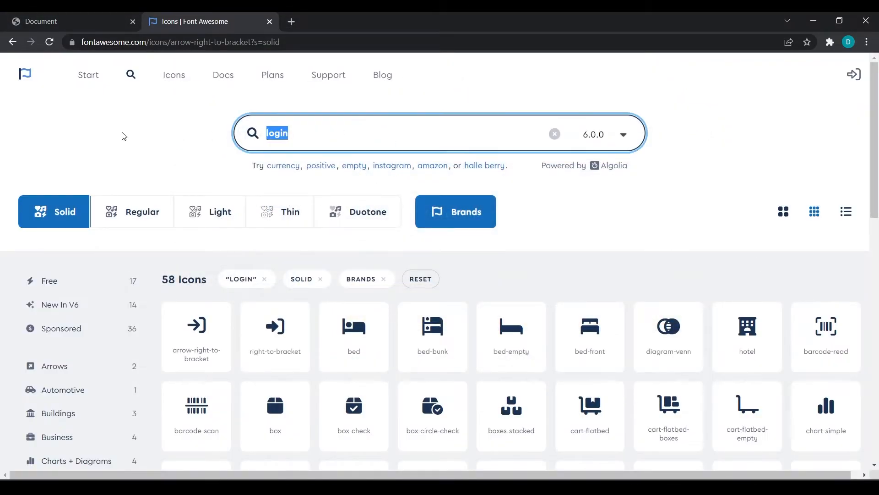
{"action": "type", "text": "signup"}
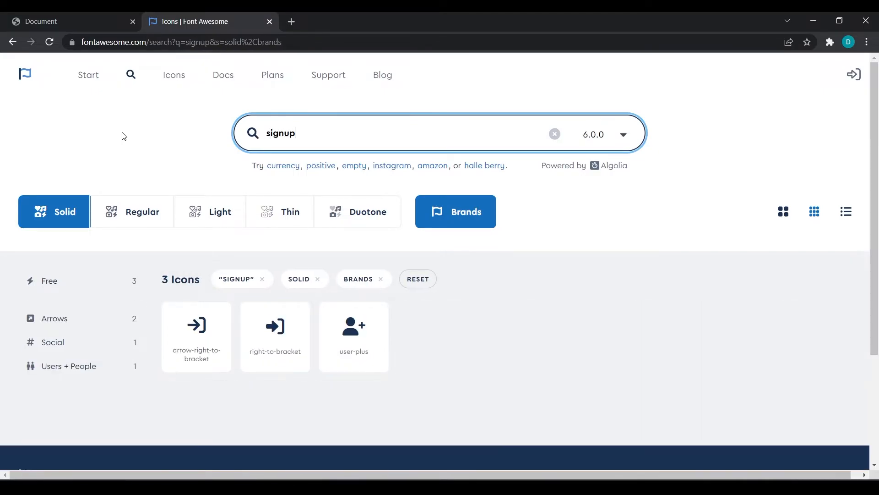
{"action": "left_click", "coordinate": [354, 325]}
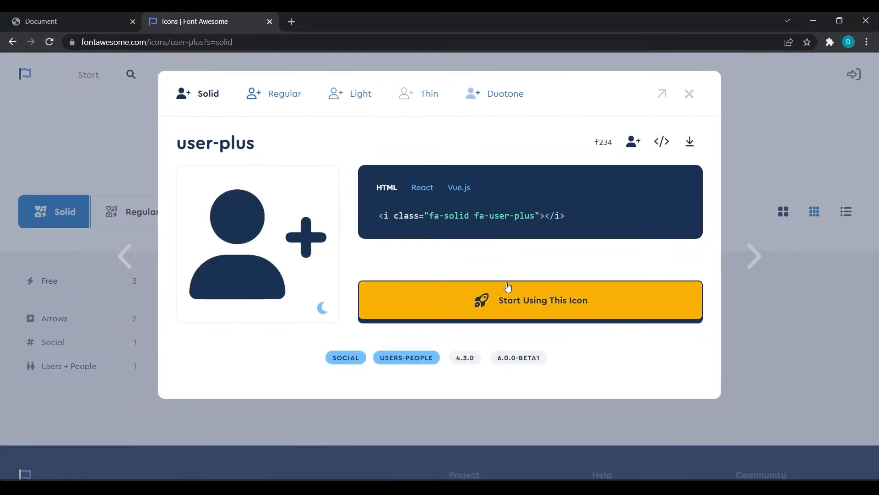
{"action": "left_click", "coordinate": [473, 215]}
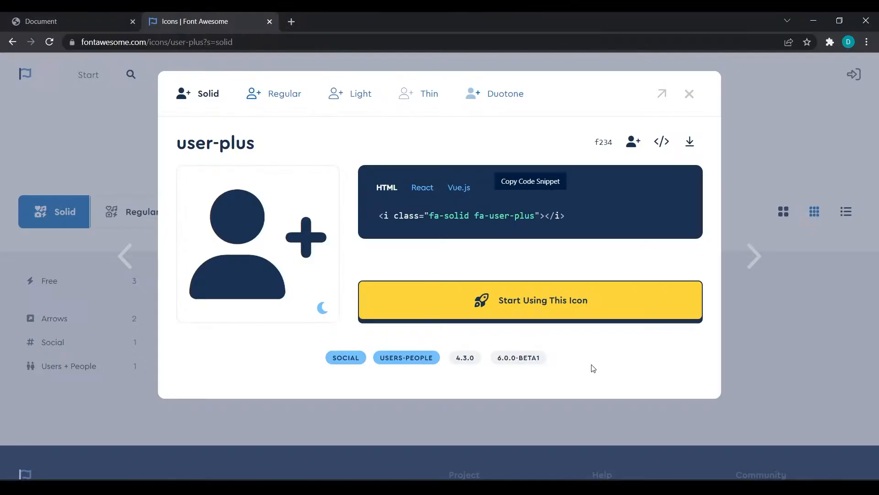
{"action": "left_click", "coordinate": [61, 21]}
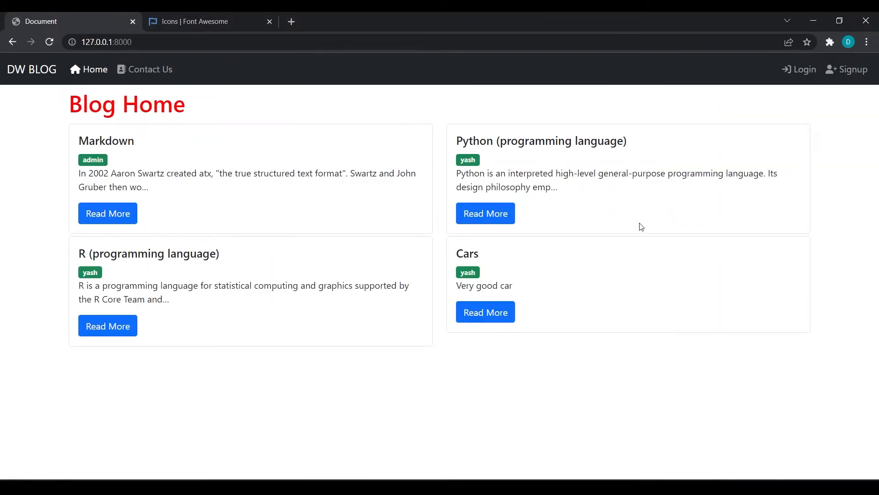
{"action": "mouse_move", "coordinate": [224, 67]}
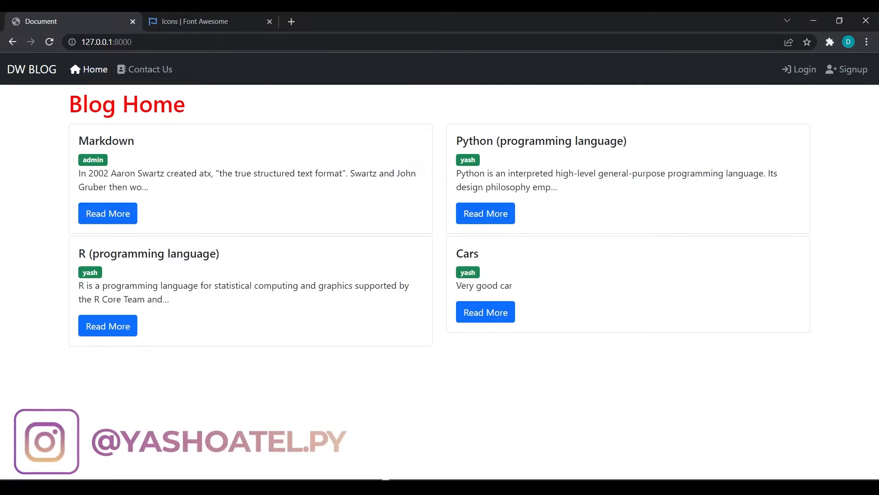
{"action": "mouse_move", "coordinate": [783, 78]}
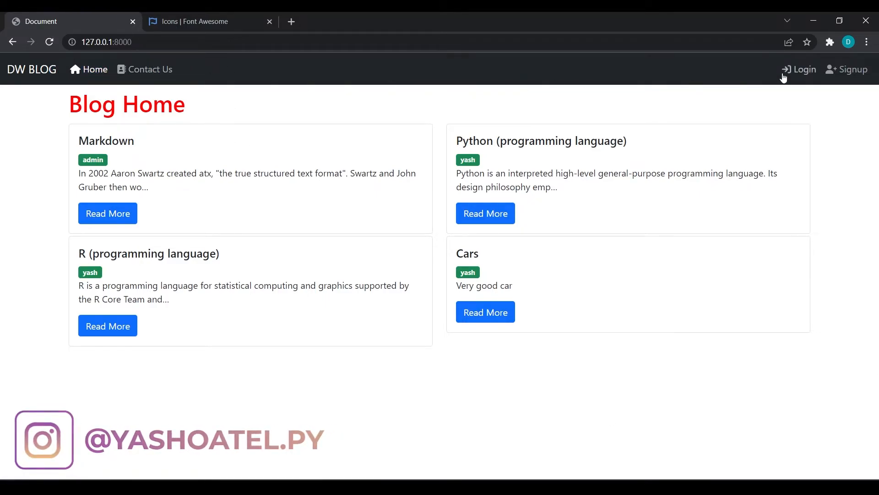
{"action": "mouse_move", "coordinate": [202, 14]}
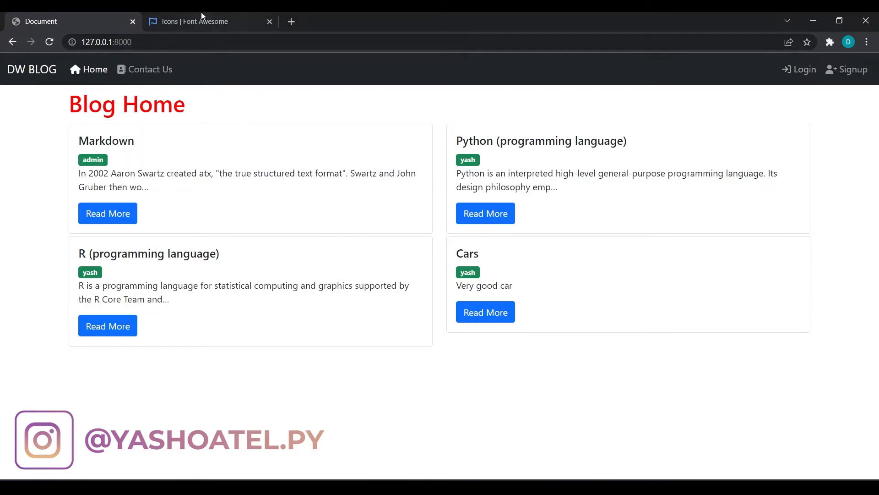
Step: Close the user-plus details and browse the Font Awesome icons landing page
{"action": "left_click", "coordinate": [194, 21]}
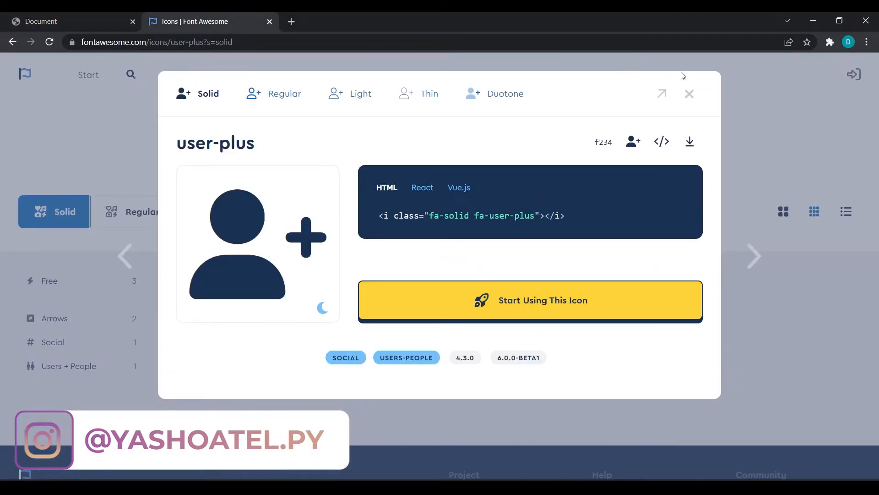
{"action": "left_click", "coordinate": [688, 93]}
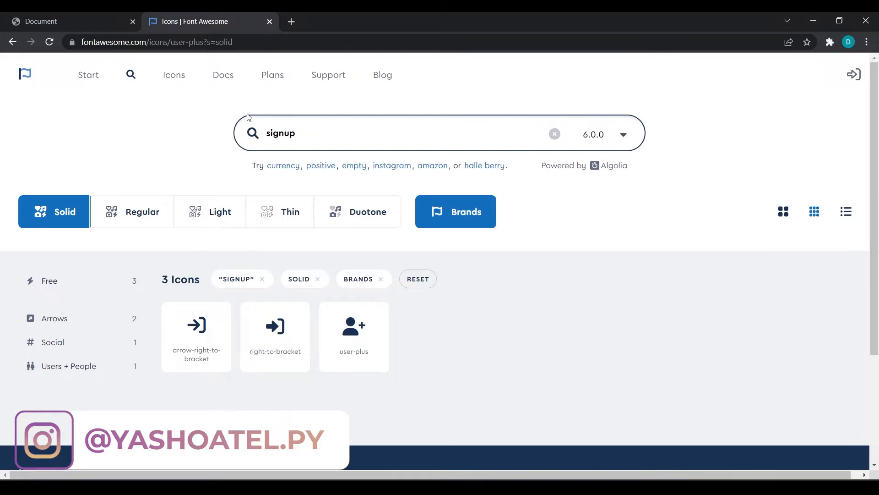
{"action": "mouse_move", "coordinate": [170, 89]}
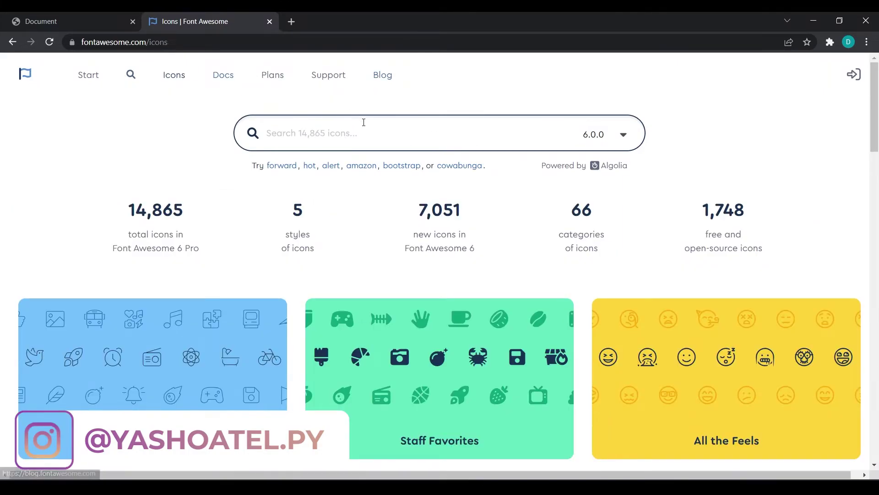
{"action": "scroll", "scroll_direction": "down", "scroll_amount": 3}
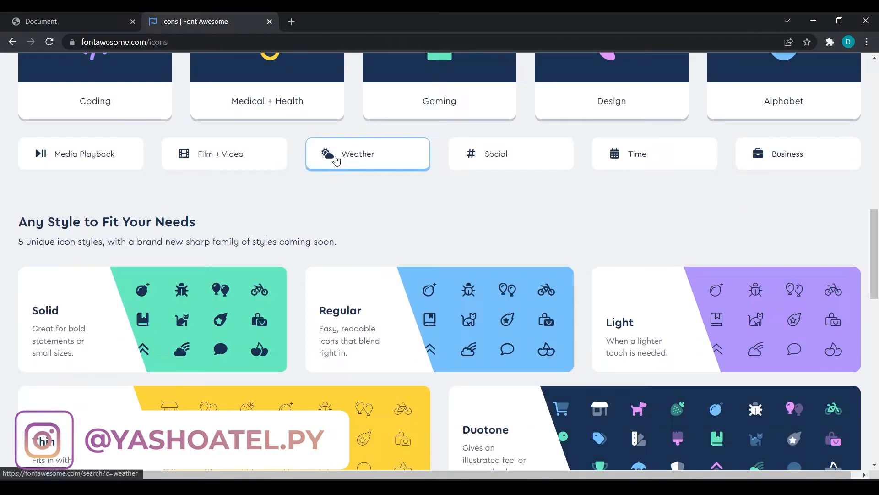
{"action": "scroll", "scroll_direction": "down", "scroll_amount": 3}
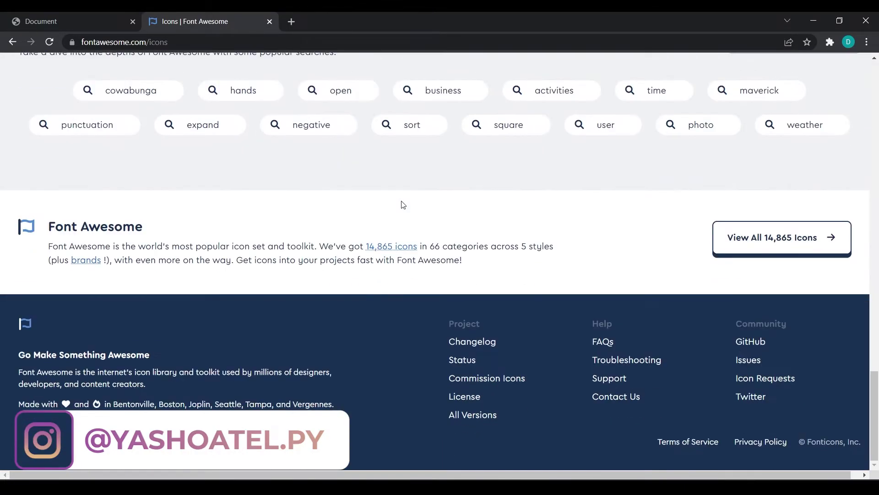
{"action": "scroll", "scroll_direction": "up", "scroll_amount": 3}
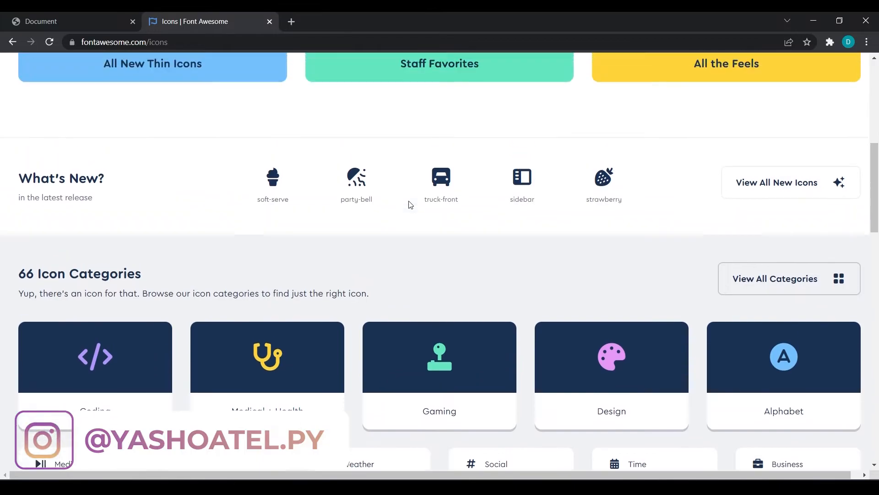
{"action": "scroll", "scroll_direction": "up", "scroll_amount": 3}
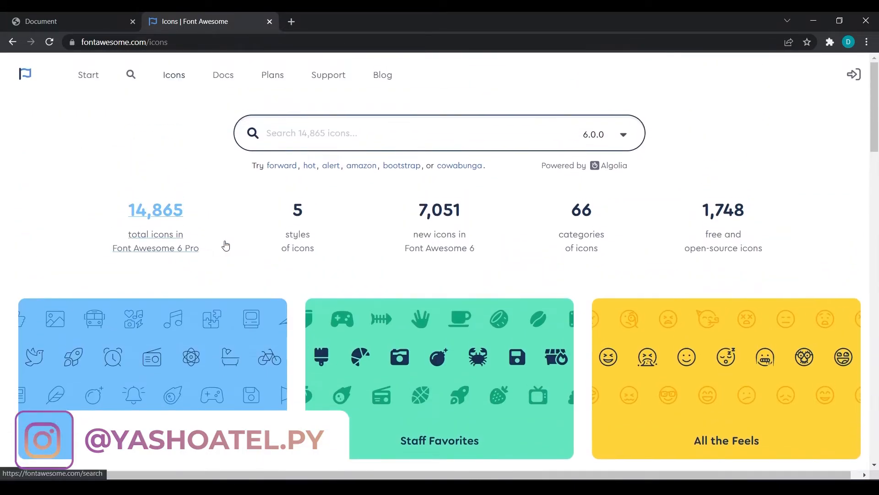
{"action": "mouse_move", "coordinate": [223, 74]}
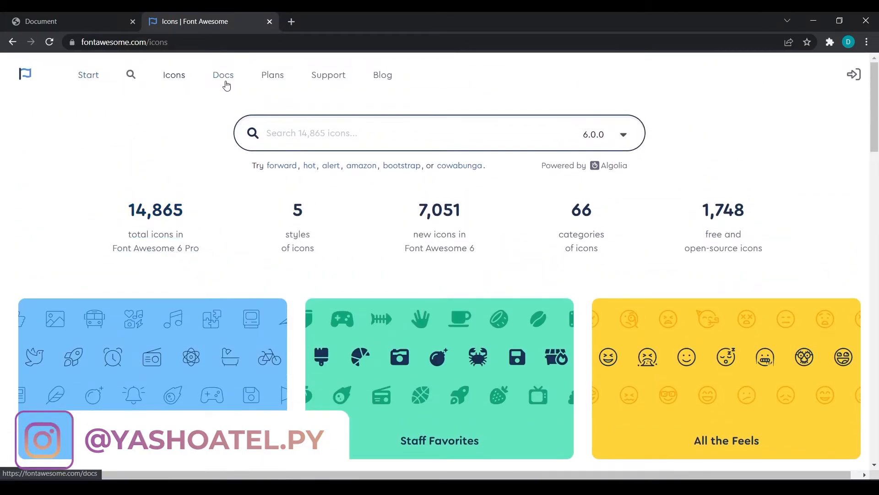
Step: Browse the Font Awesome documentation overview
{"action": "left_click", "coordinate": [223, 74]}
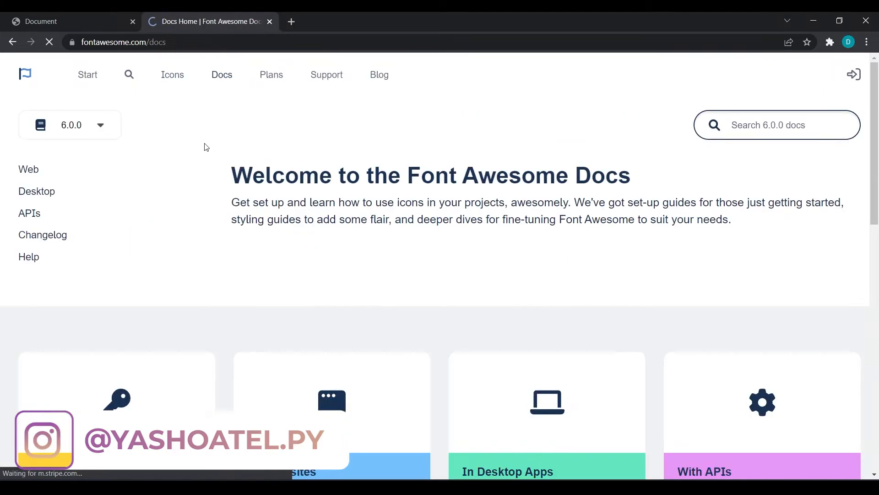
{"action": "scroll", "scroll_direction": "down", "scroll_amount": 3}
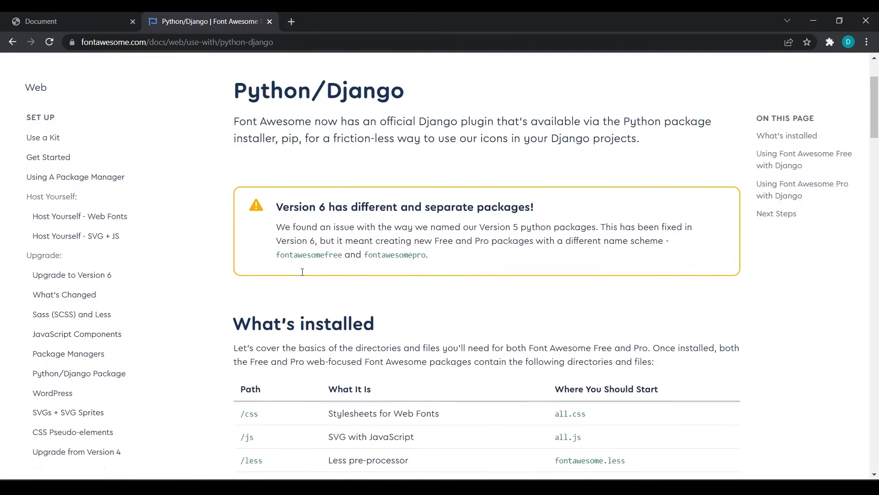
{"action": "scroll", "scroll_direction": "up", "scroll_amount": 3}
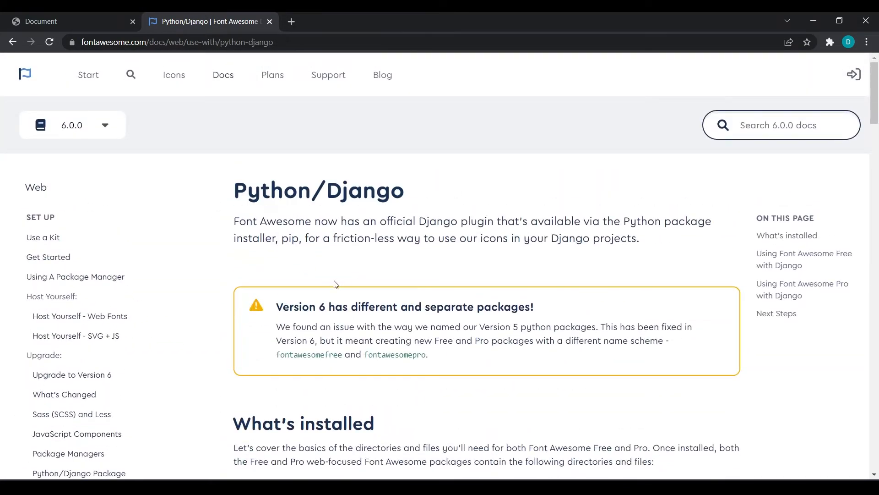
{"action": "scroll", "scroll_direction": "down", "scroll_amount": 3}
{"action": "type", "text": "size"}
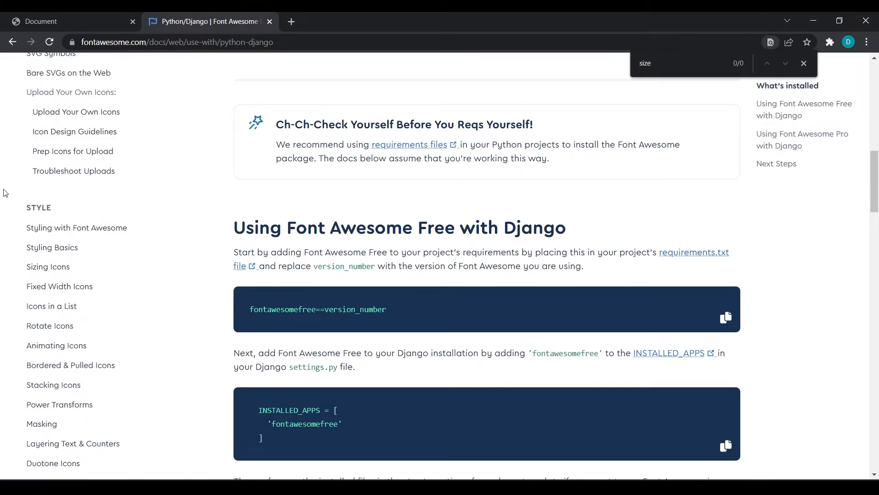
Step: Pick out the fa-lg class from the Sizing Icons guide and return to the blog
{"action": "left_click", "coordinate": [48, 266]}
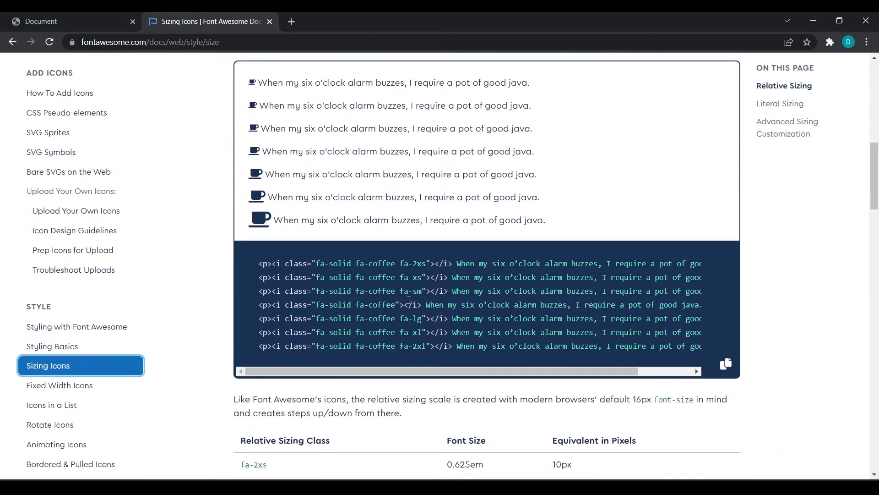
{"action": "double_click", "coordinate": [408, 318]}
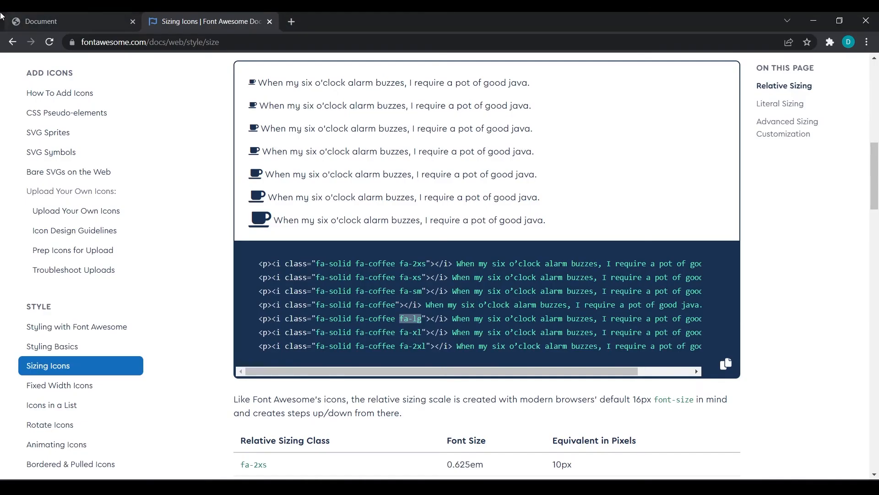
{"action": "left_click", "coordinate": [42, 21]}
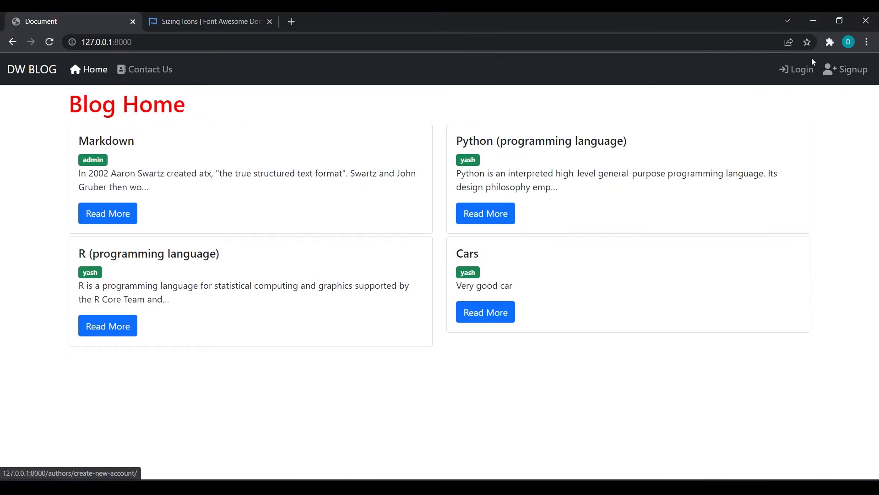
{"action": "left_click", "coordinate": [208, 21]}
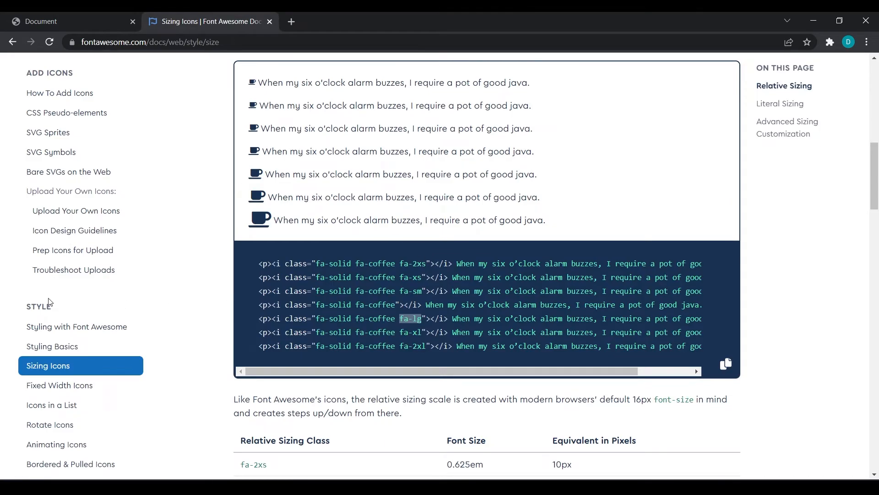
{"action": "scroll", "scroll_direction": "down", "scroll_amount": 3}
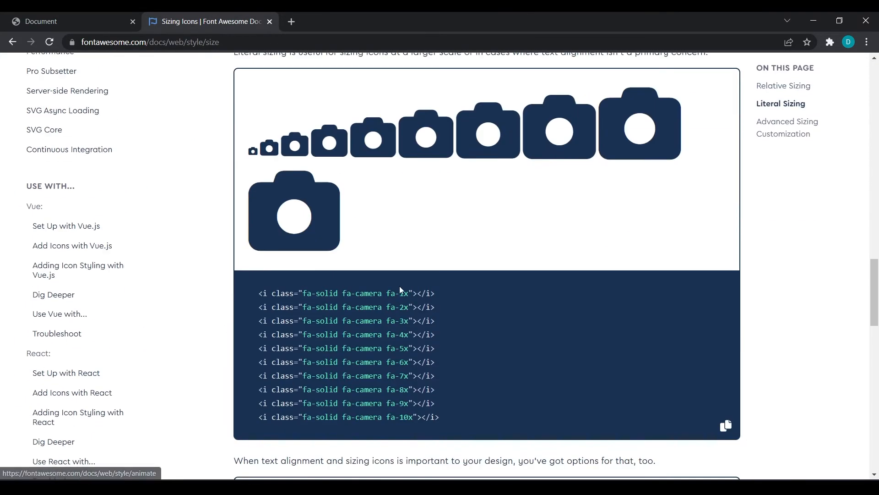
{"action": "scroll", "scroll_direction": "up", "scroll_amount": 3}
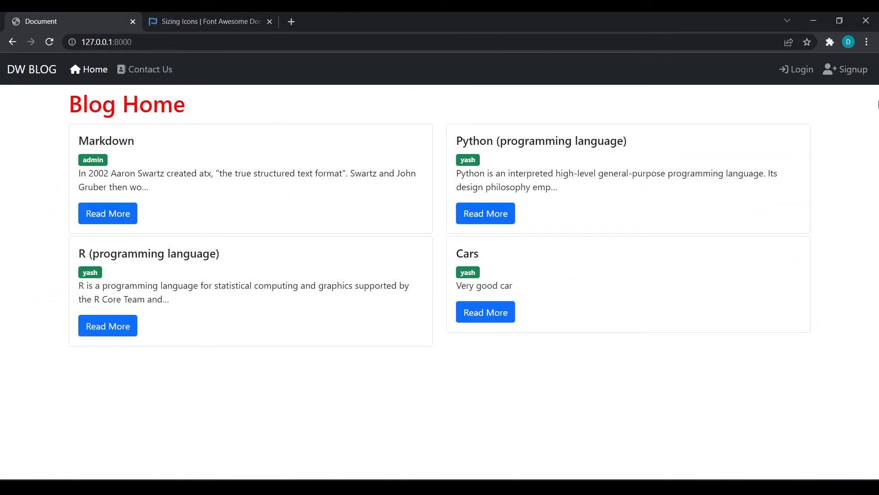
Step: Log in to the DW BLOG as admin so the navbar shows admin and Logout icons
{"action": "left_click", "coordinate": [795, 69]}
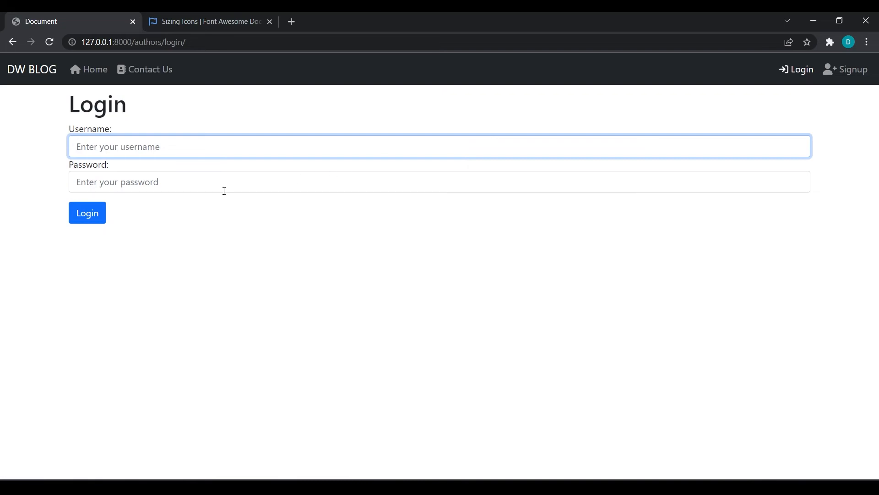
{"action": "left_click", "coordinate": [87, 213]}
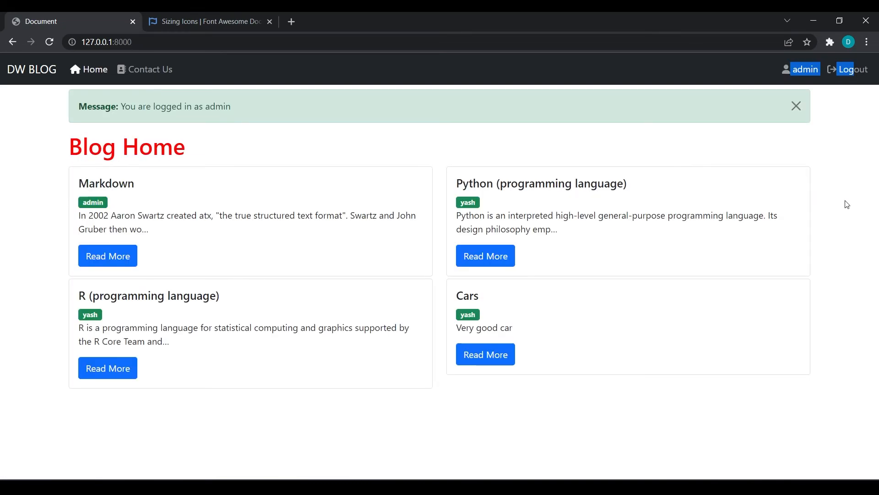
{"action": "mouse_move", "coordinate": [563, 132]}
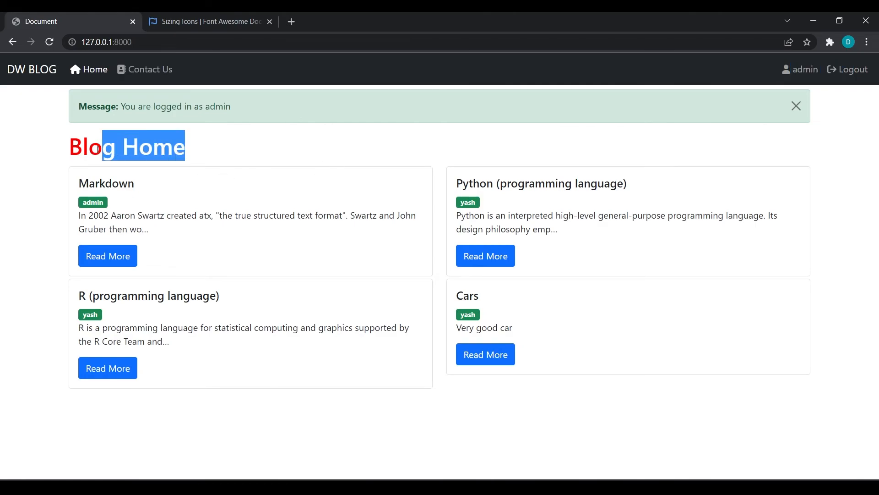
{"action": "left_click", "coordinate": [185, 155]}
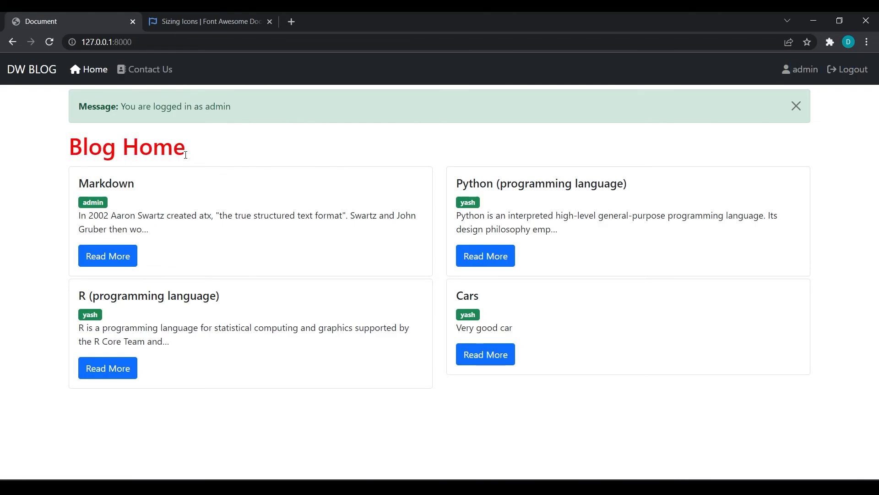